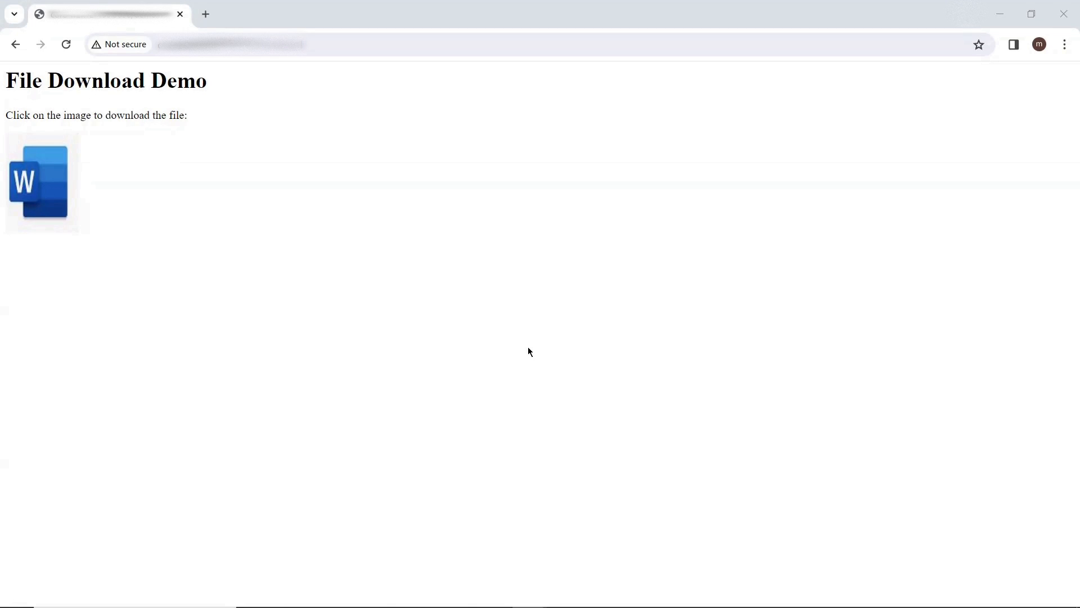
pyautogui.moveTo(626, 283)
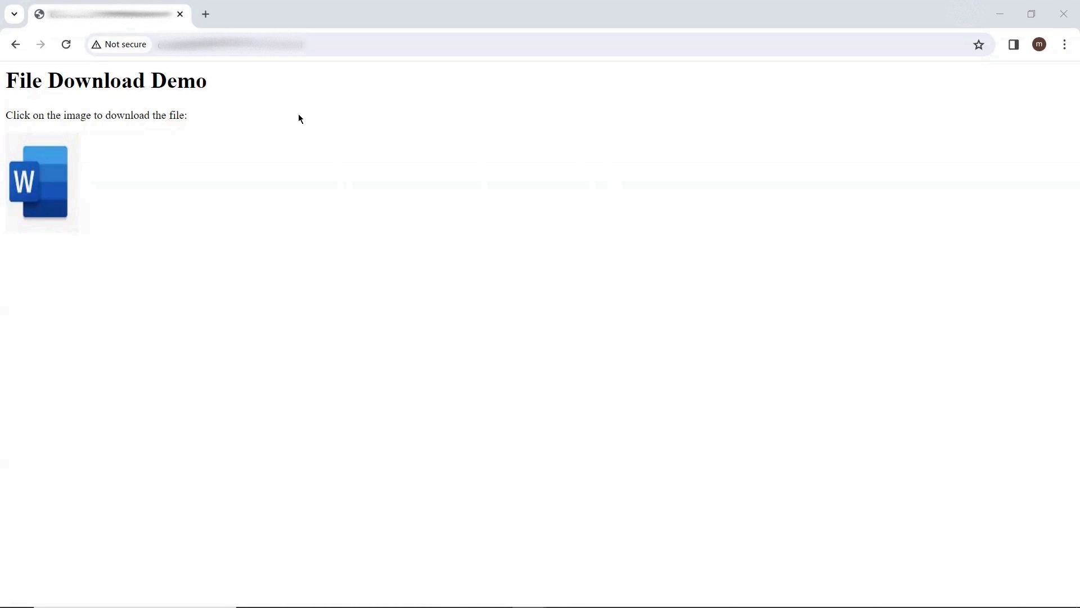
pyautogui.moveTo(422, 153)
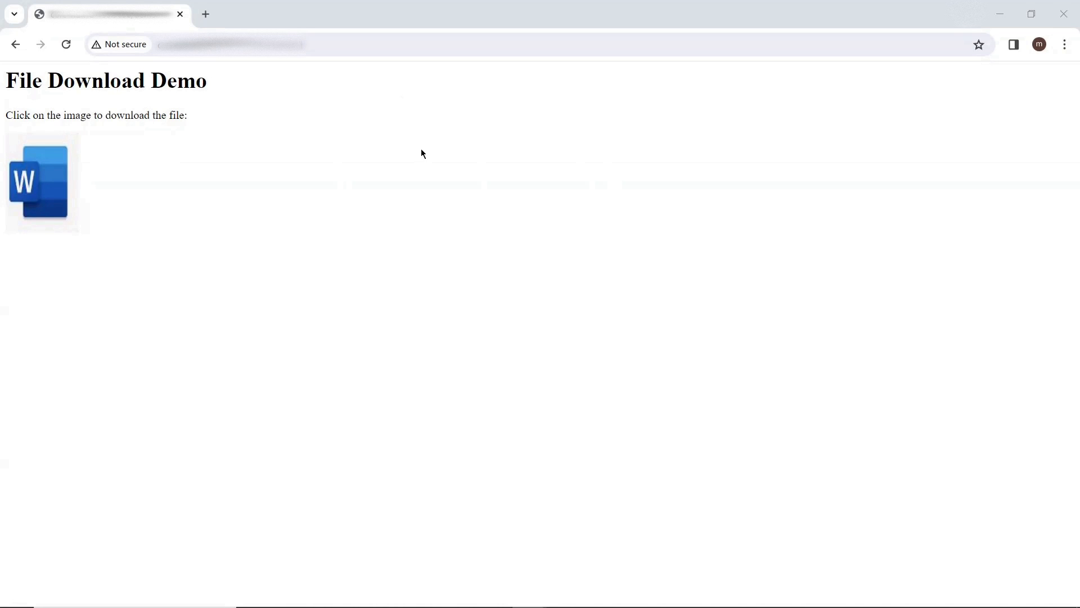
# Step: Attempt the Word file download and inspect why document.docx was blocked as insecure
pyautogui.click(39, 181)
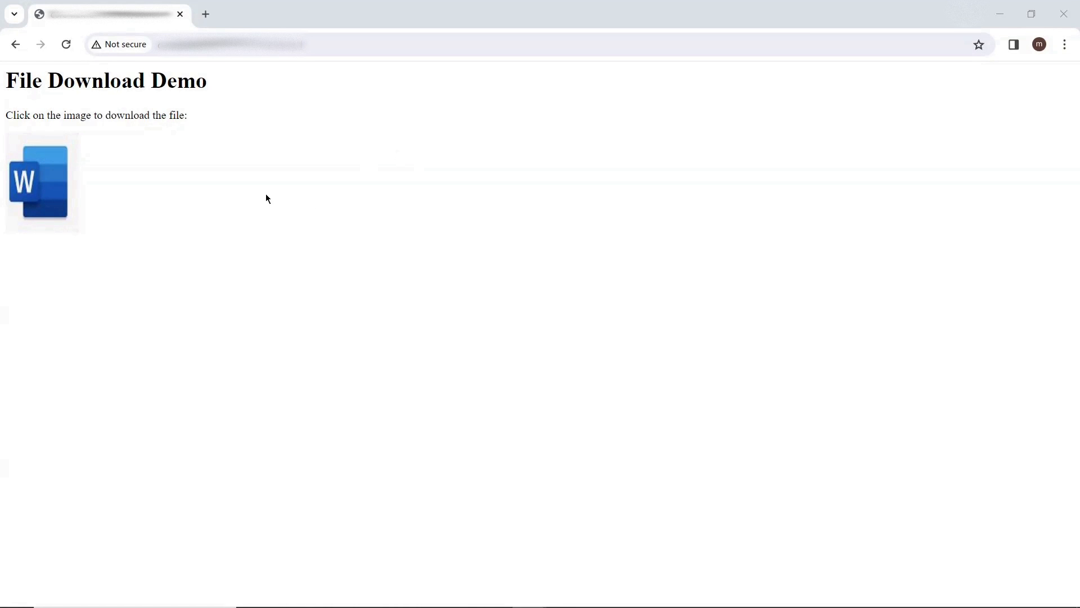
pyautogui.moveTo(118, 44)
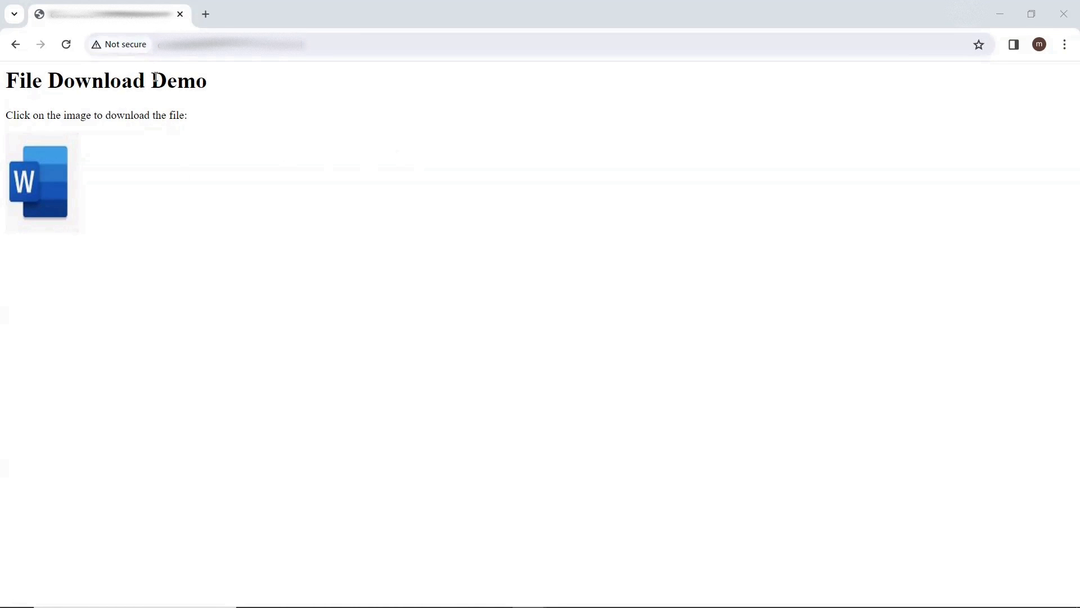
pyautogui.moveTo(173, 204)
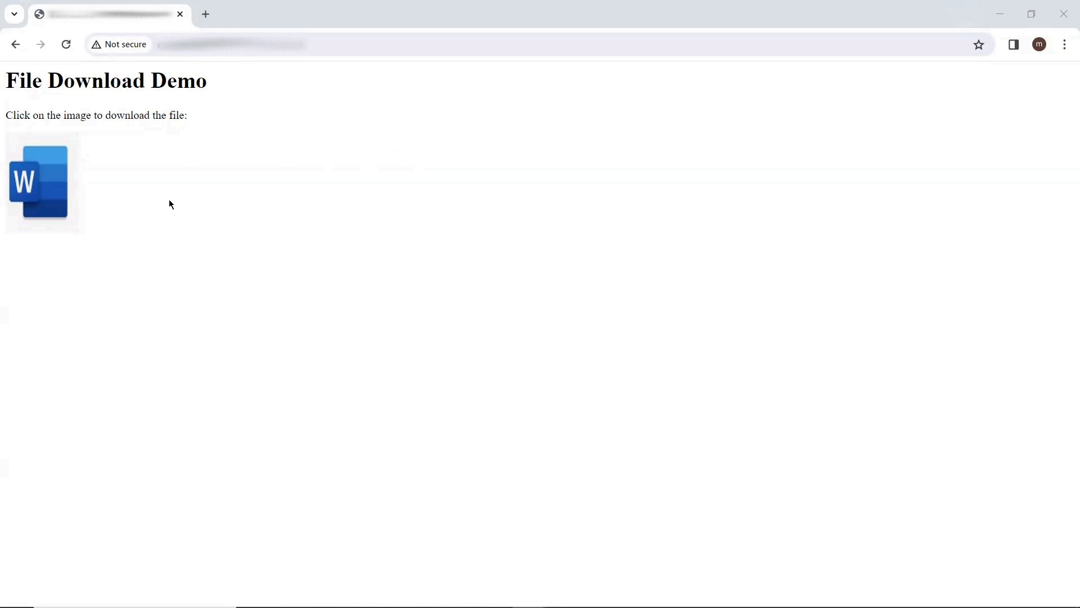
pyautogui.moveTo(231, 207)
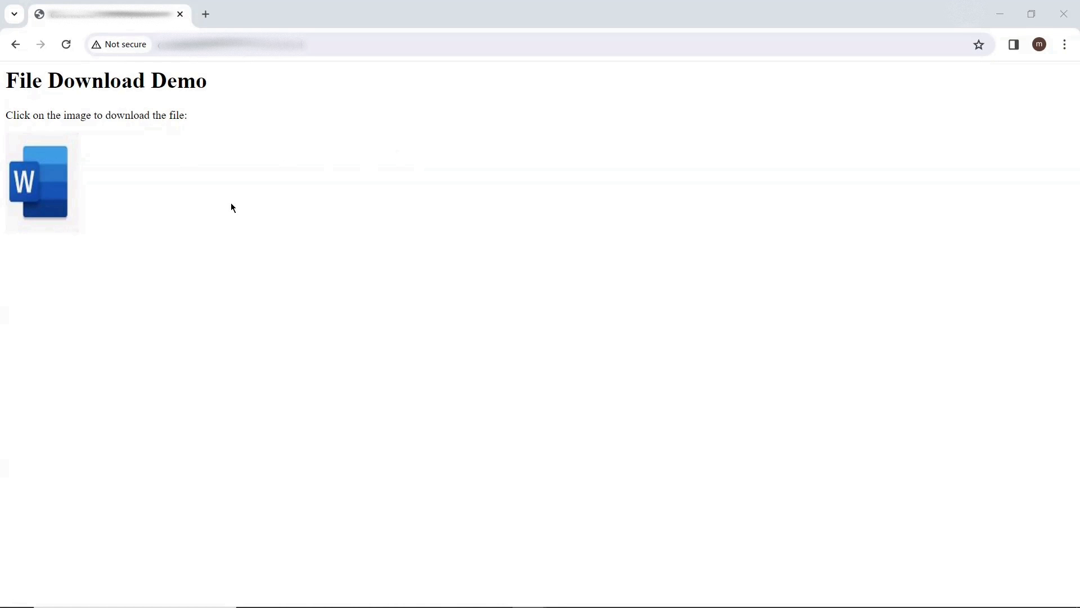
pyautogui.moveTo(215, 197)
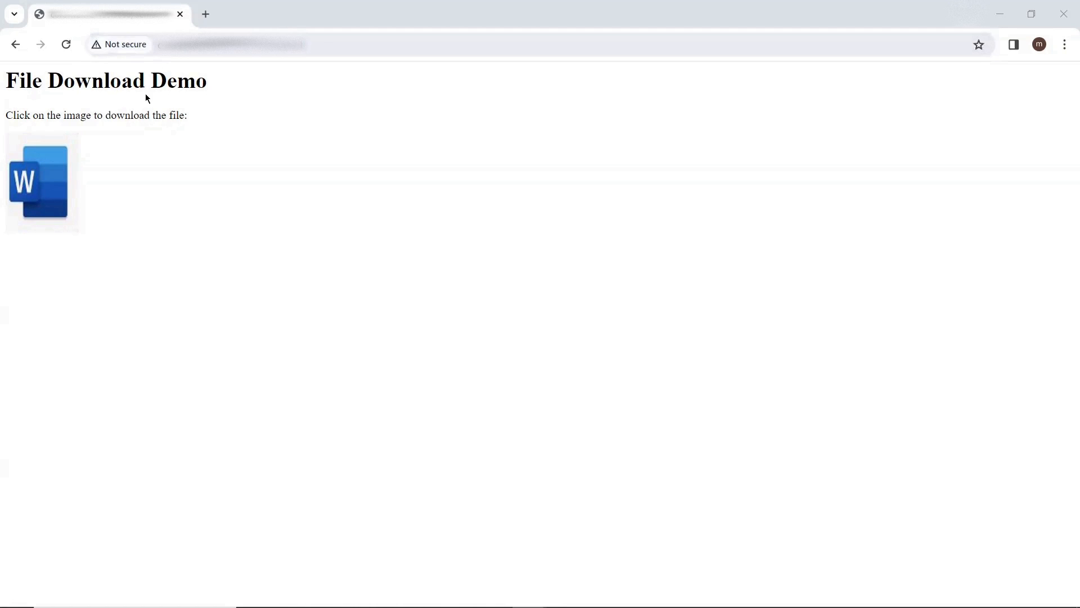
pyautogui.moveTo(108, 52)
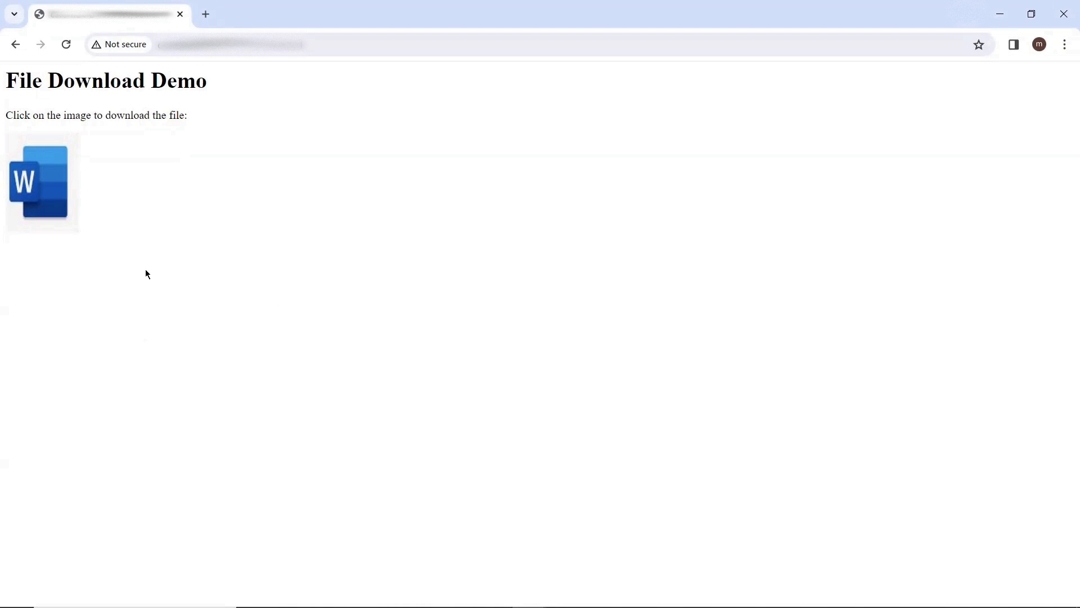
pyautogui.click(41, 183)
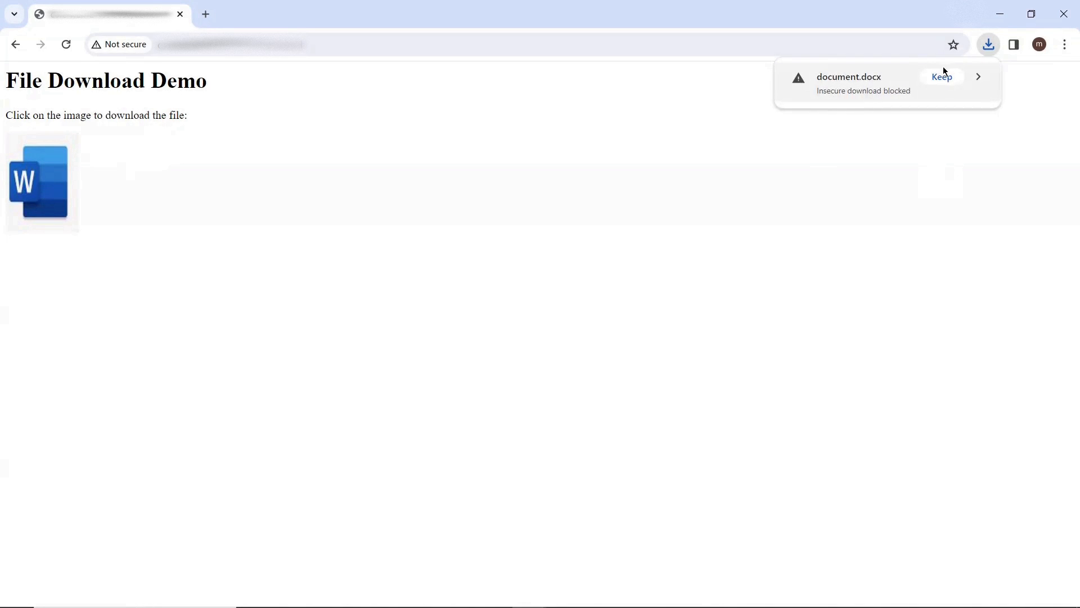
pyautogui.click(987, 44)
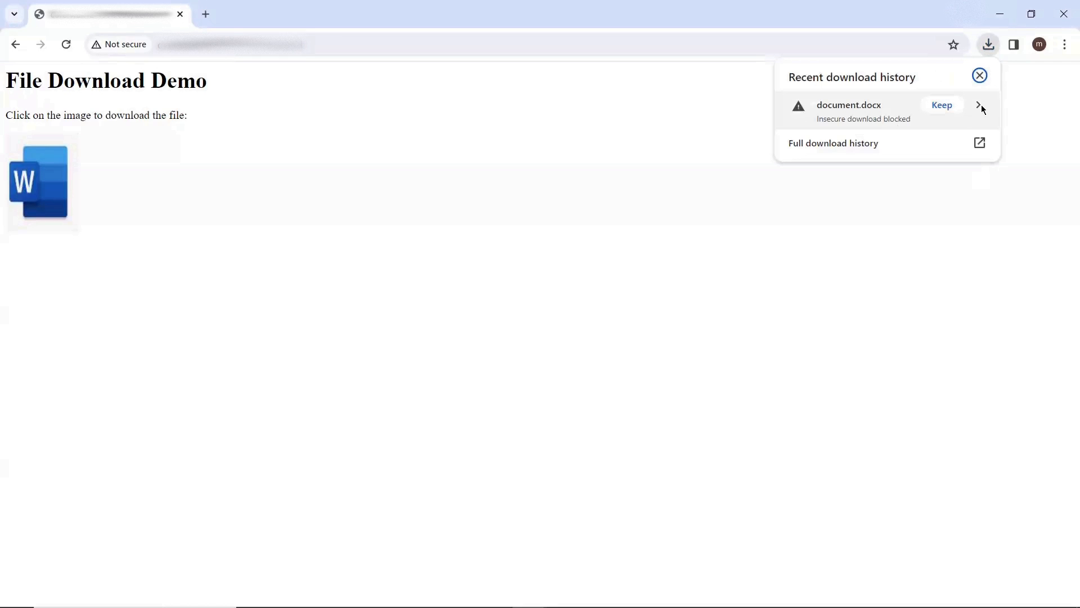
pyautogui.click(980, 105)
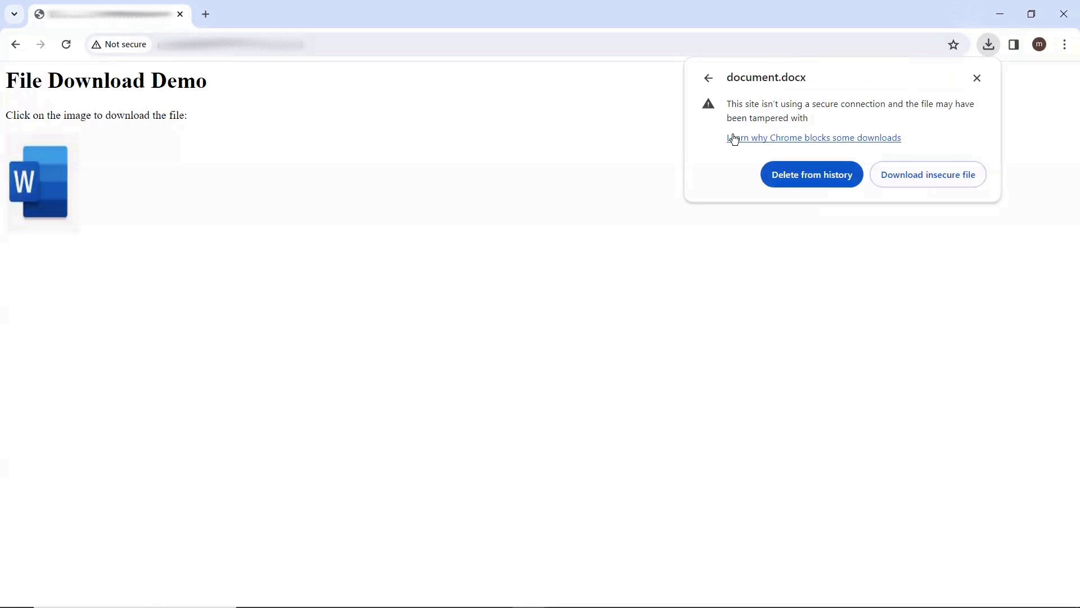
pyautogui.click(709, 77)
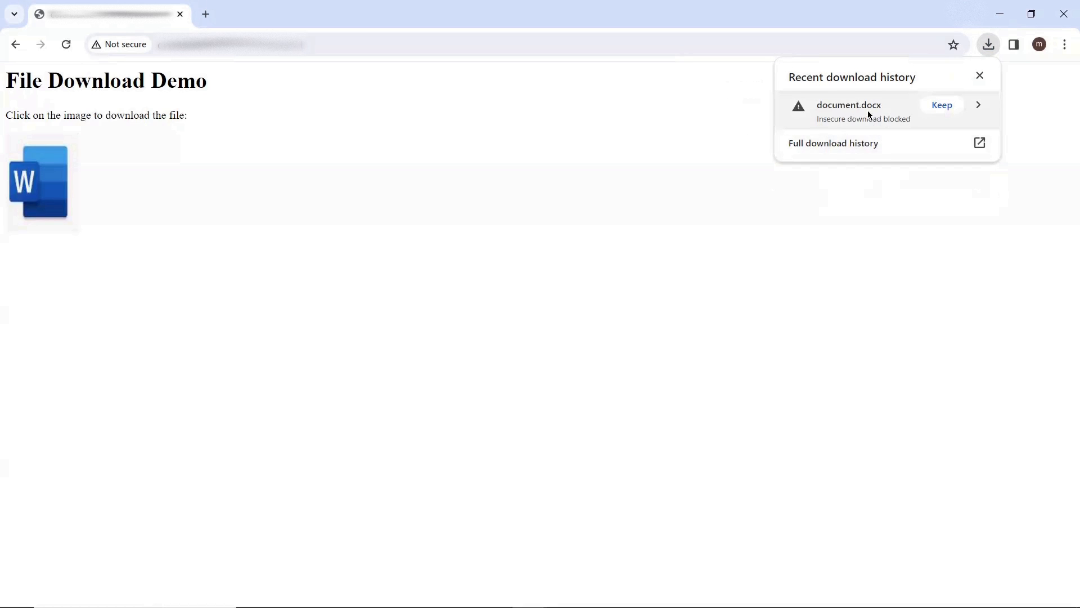
pyautogui.moveTo(452, 159)
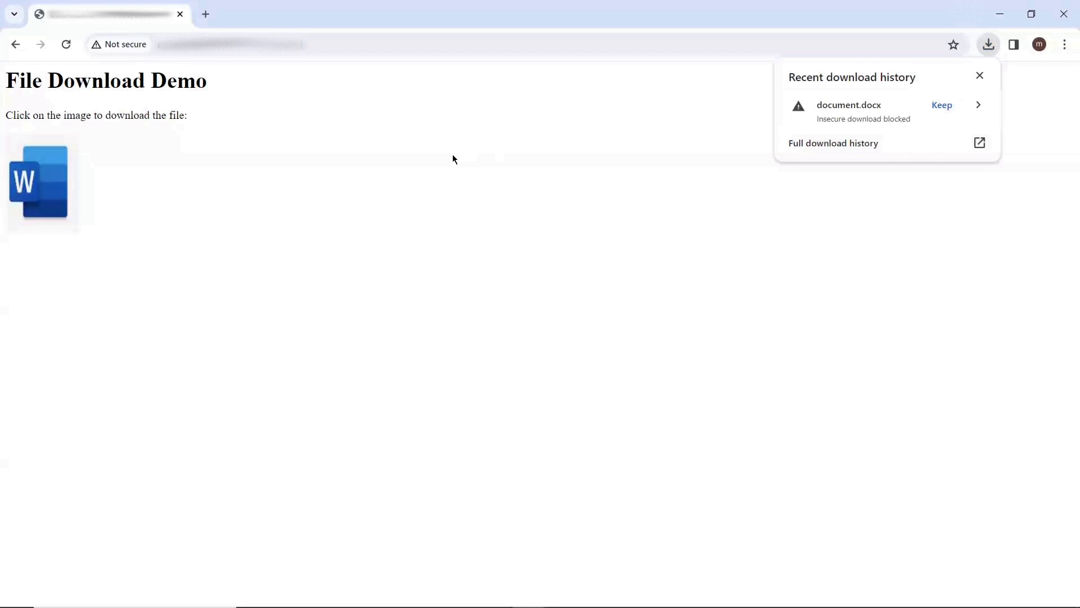
pyautogui.moveTo(343, 200)
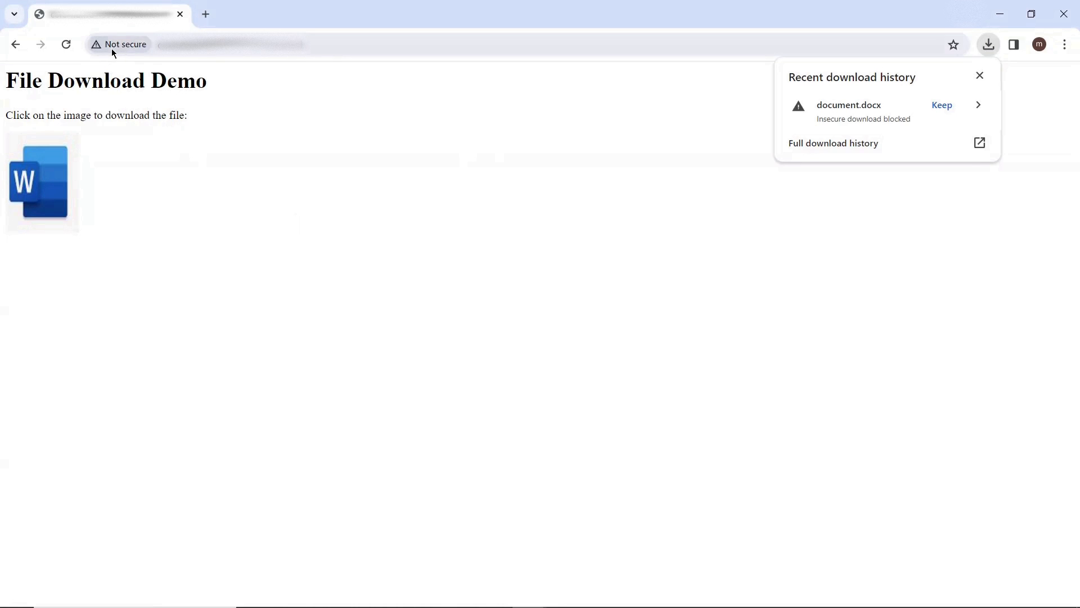
pyautogui.moveTo(125, 44)
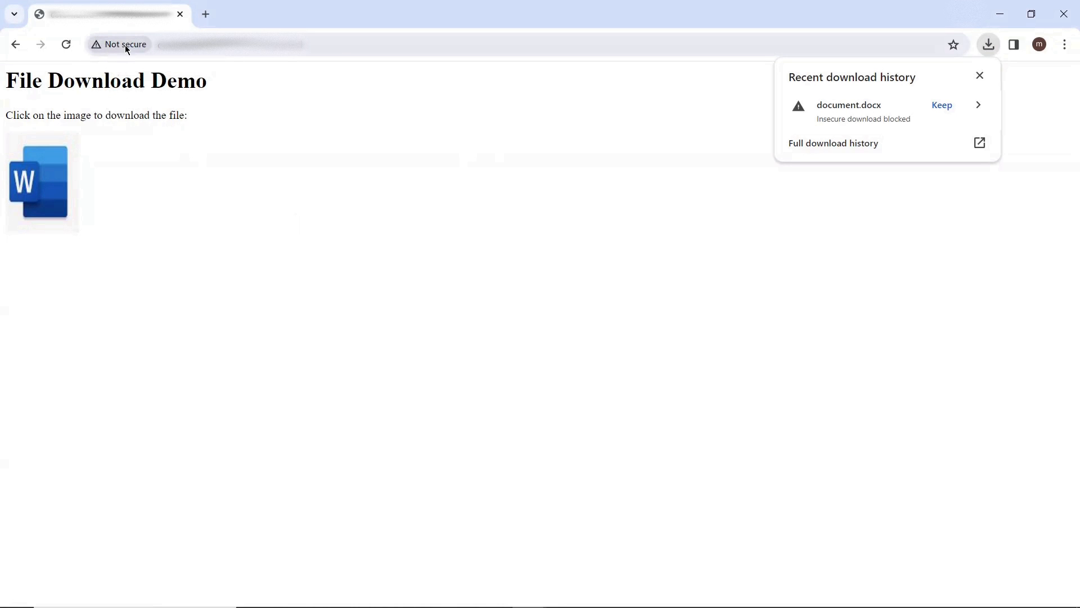
pyautogui.moveTo(232, 140)
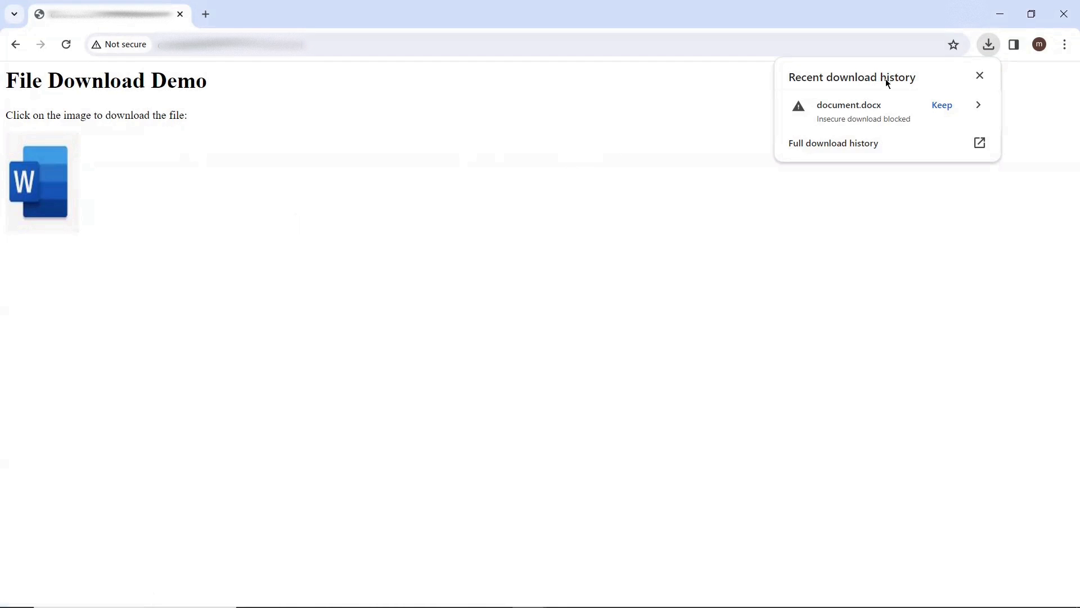
pyautogui.moveTo(854, 115)
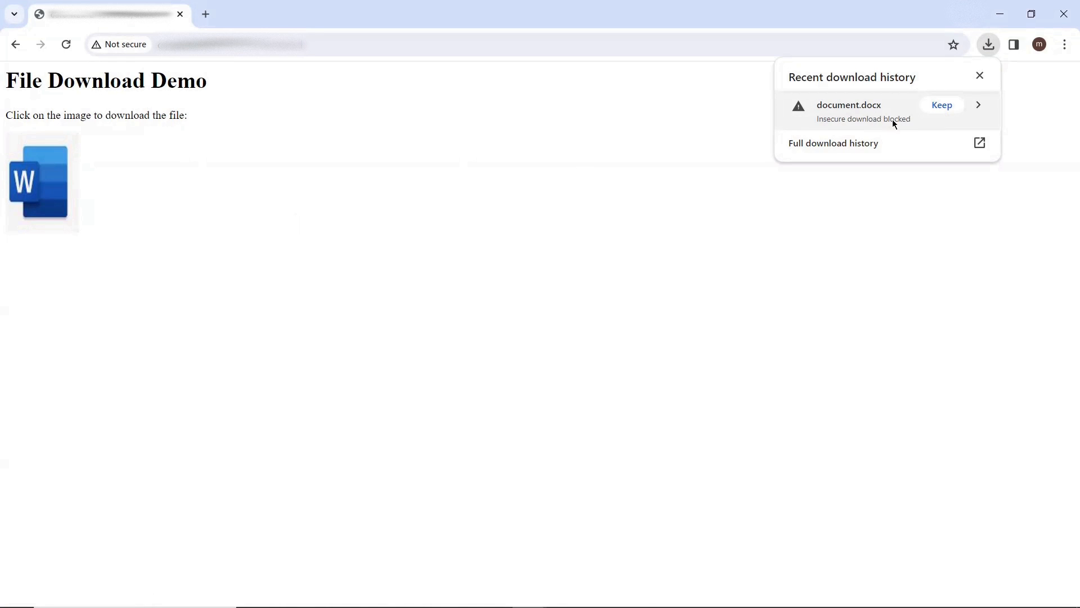
pyautogui.moveTo(820, 127)
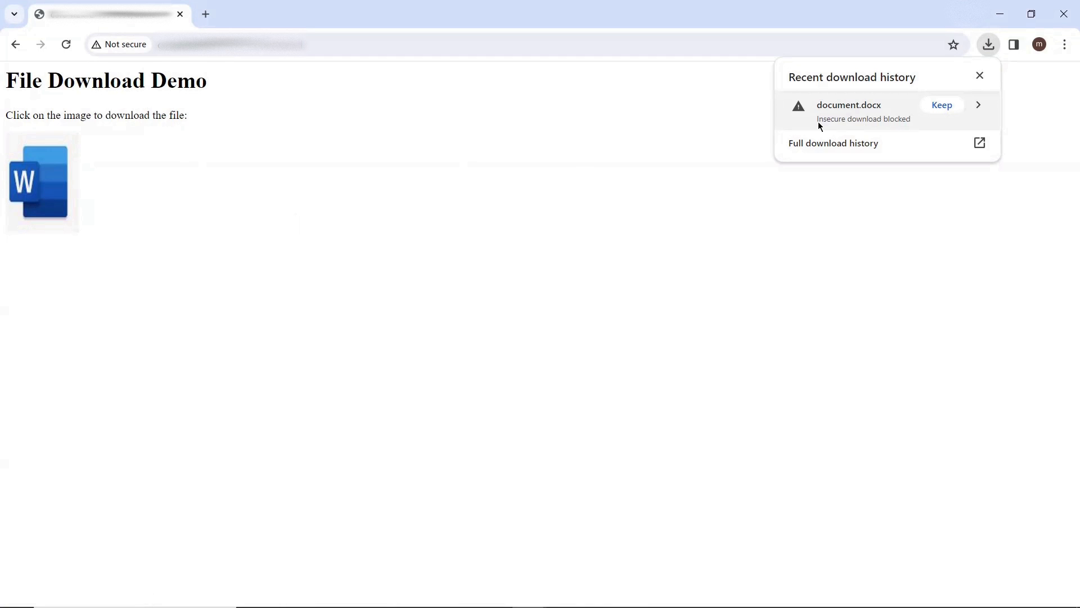
pyautogui.moveTo(942, 115)
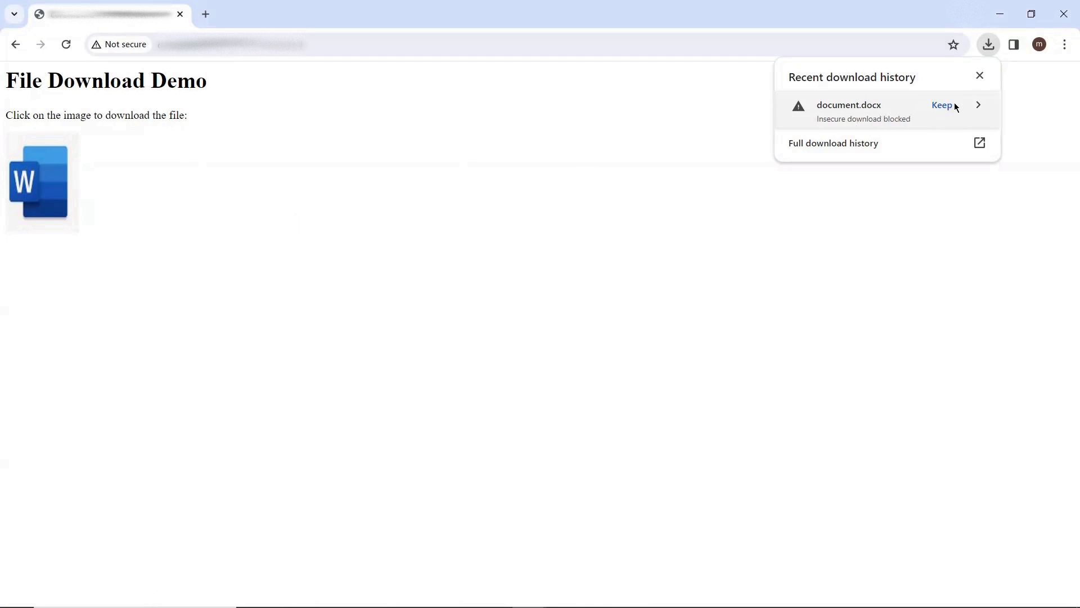
pyautogui.moveTo(974, 108)
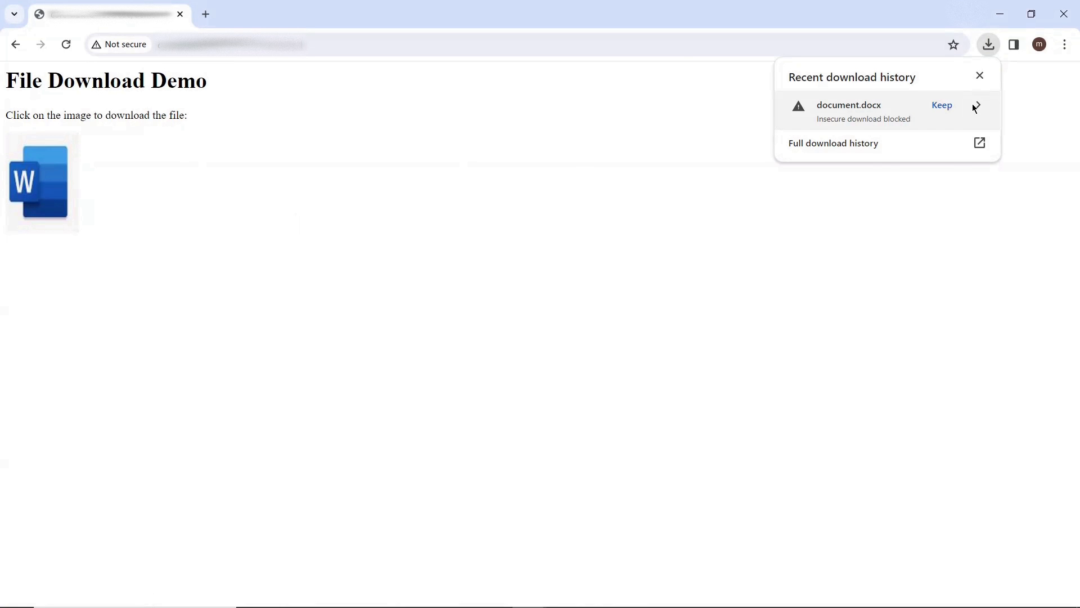
# Step: Review the blocked document.docx download's details once more in recent download history
pyautogui.click(976, 107)
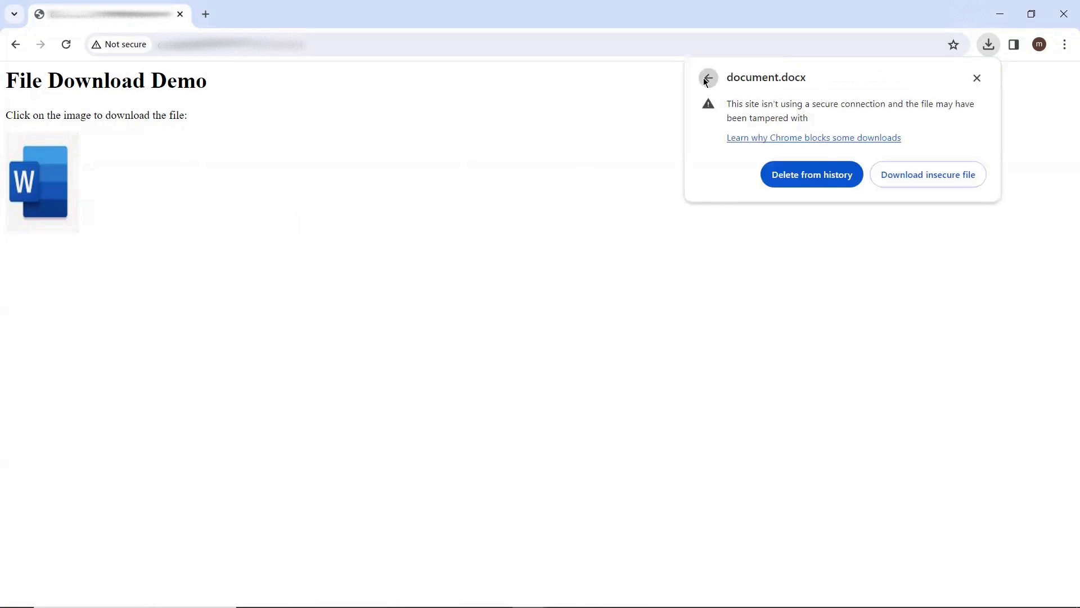
pyautogui.click(707, 77)
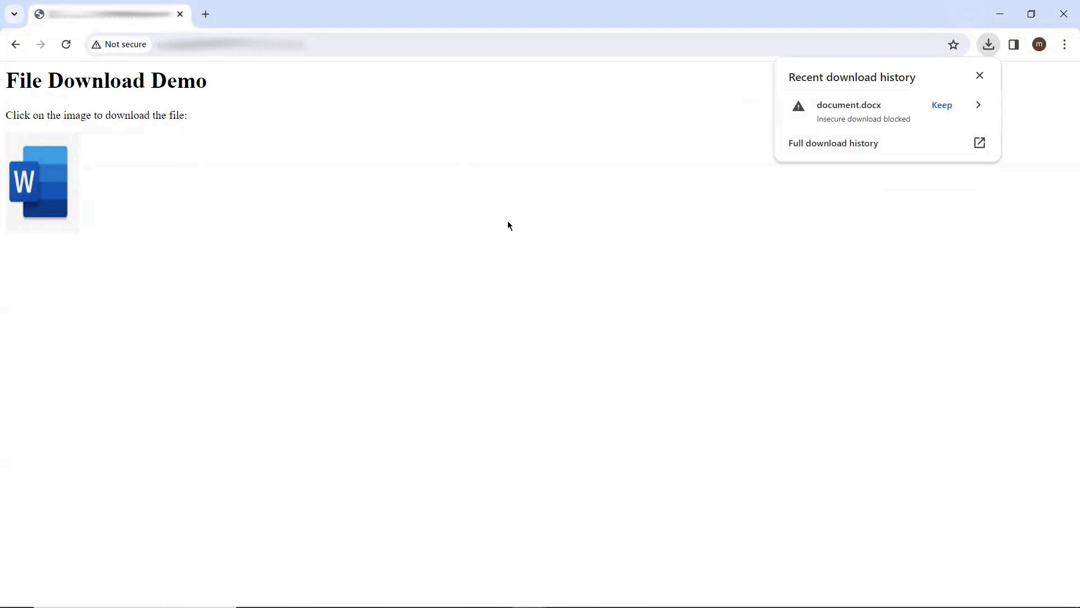
pyautogui.moveTo(181, 116)
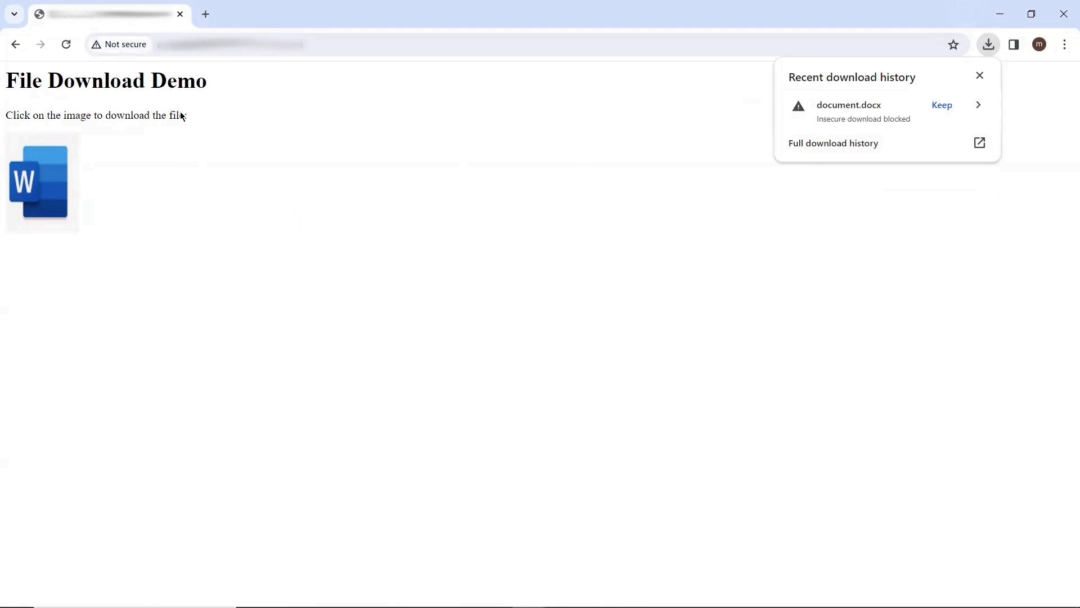
pyautogui.moveTo(379, 215)
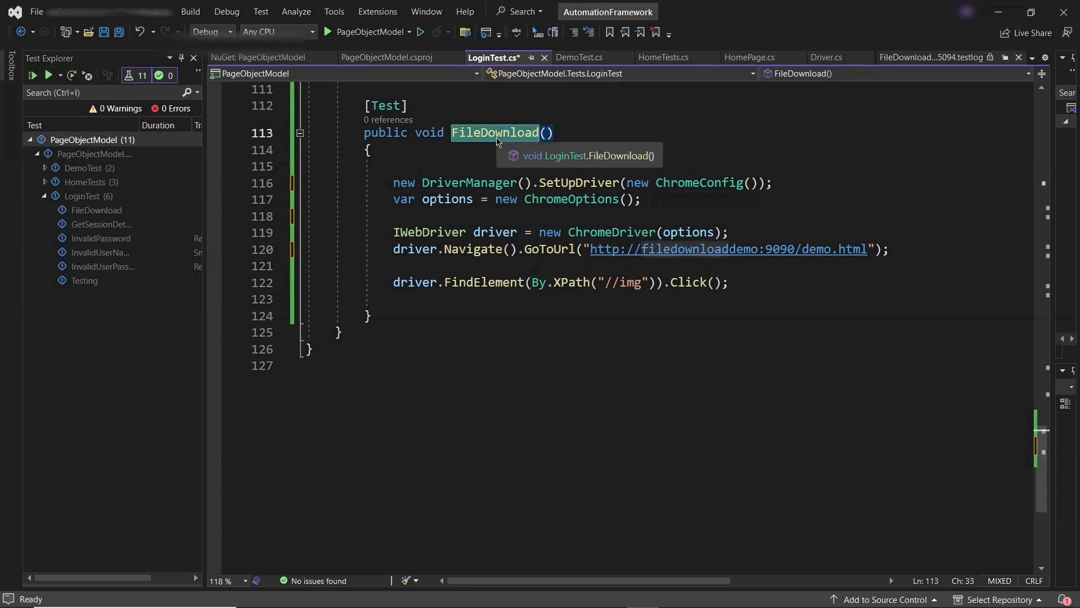
pyautogui.click(370, 149)
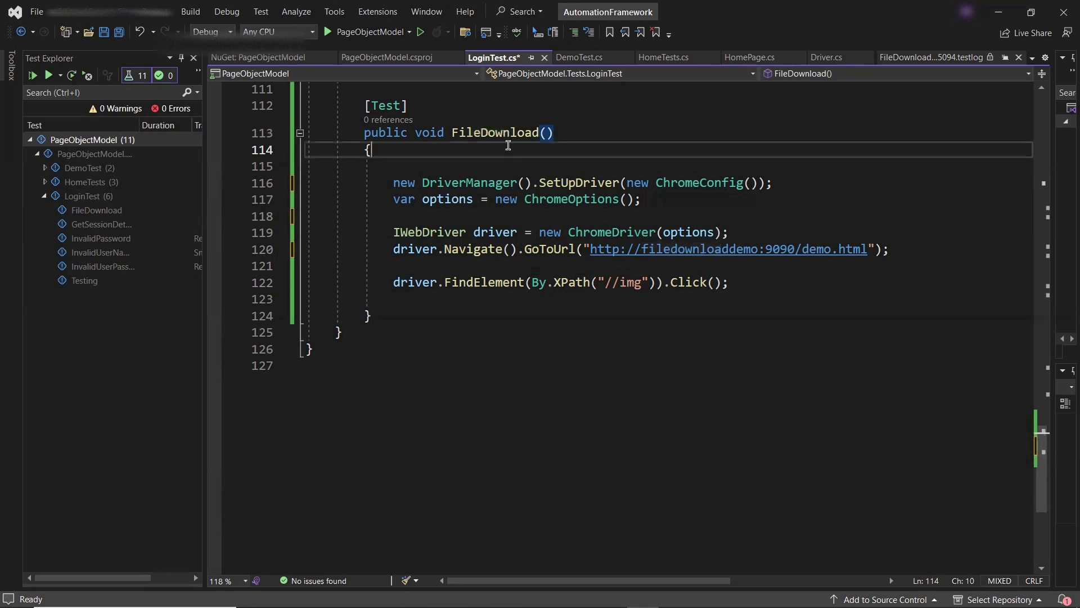
pyautogui.doubleClick(495, 132)
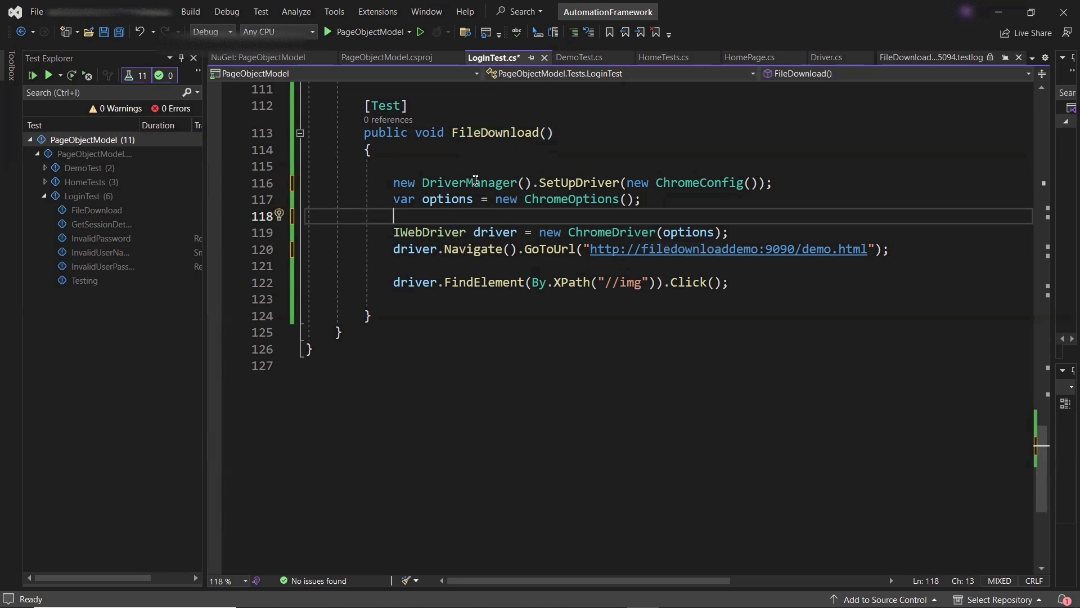
pyautogui.moveTo(552, 171)
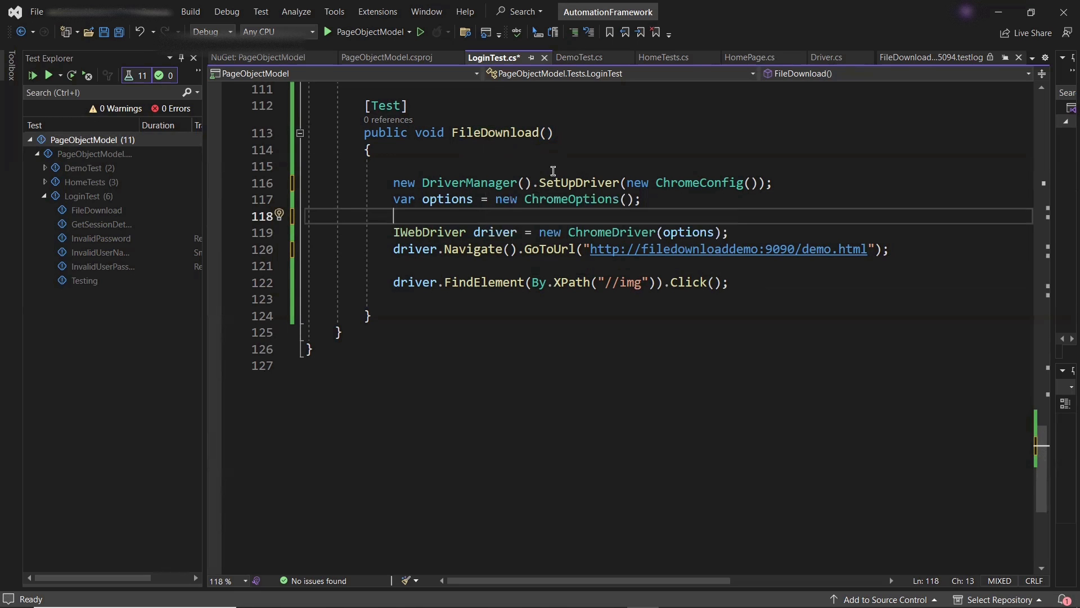
pyautogui.moveTo(691, 173)
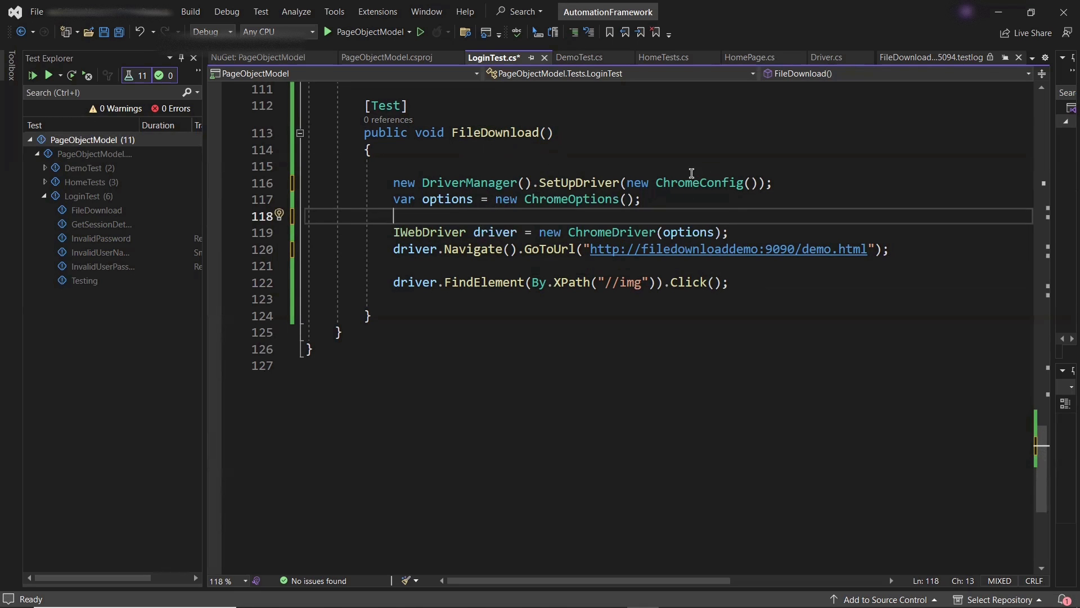
pyautogui.moveTo(689, 182)
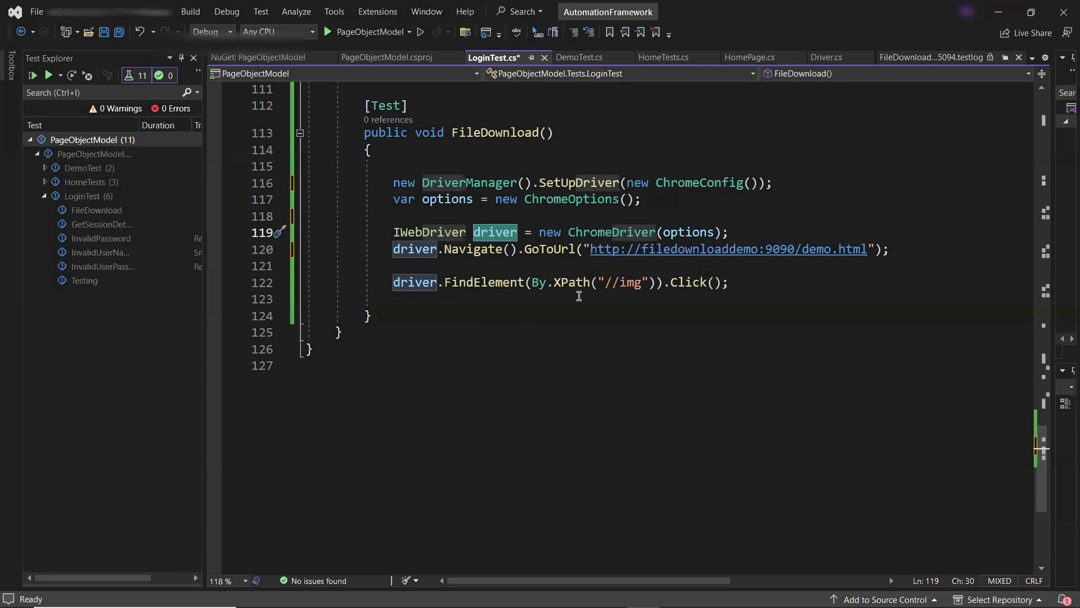
pyautogui.moveTo(534, 289)
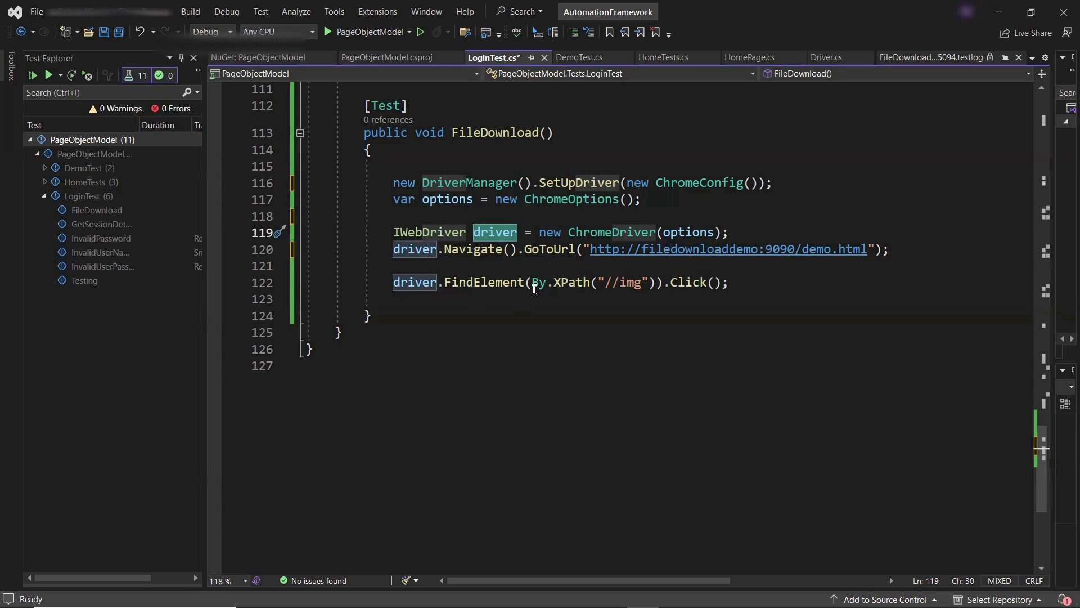
pyautogui.doubleClick(484, 281)
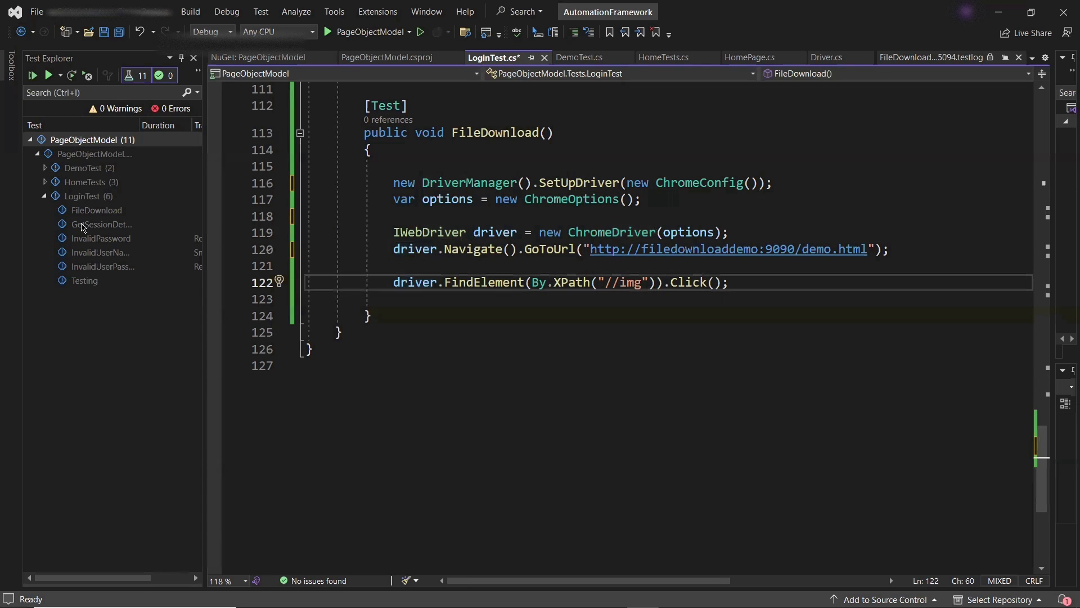
# Step: Run the FileDownload test from Test Explorer's context menu
pyautogui.rightClick(96, 209)
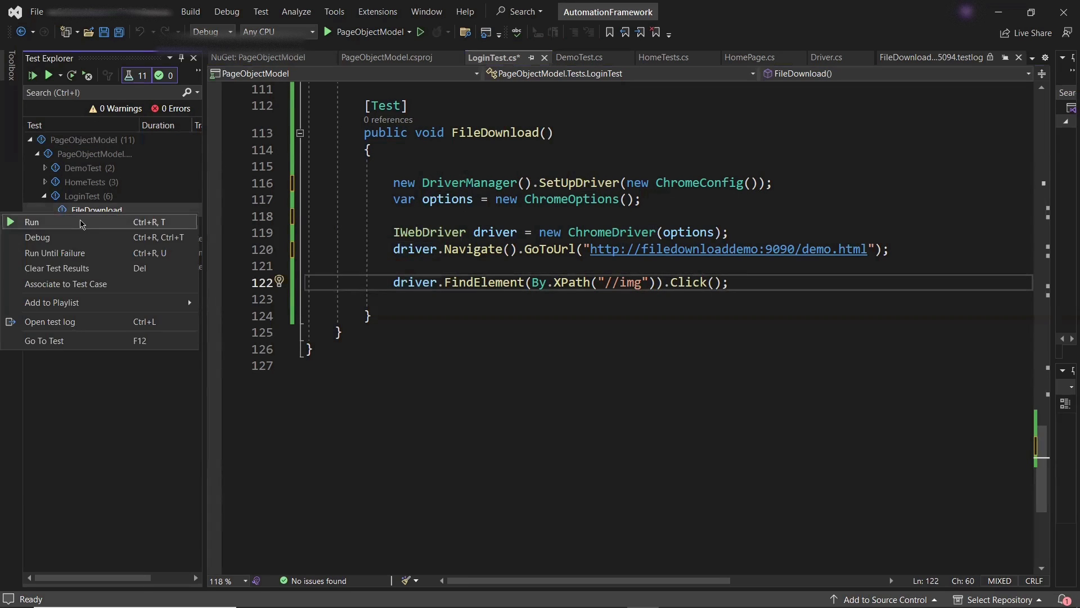
pyautogui.click(31, 221)
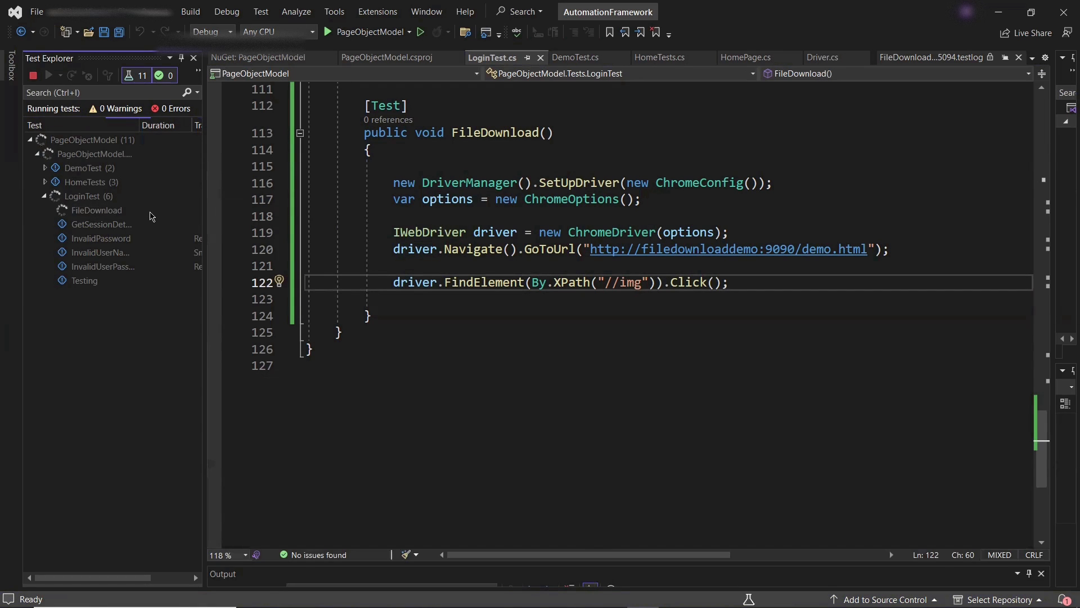
pyautogui.moveTo(95, 210)
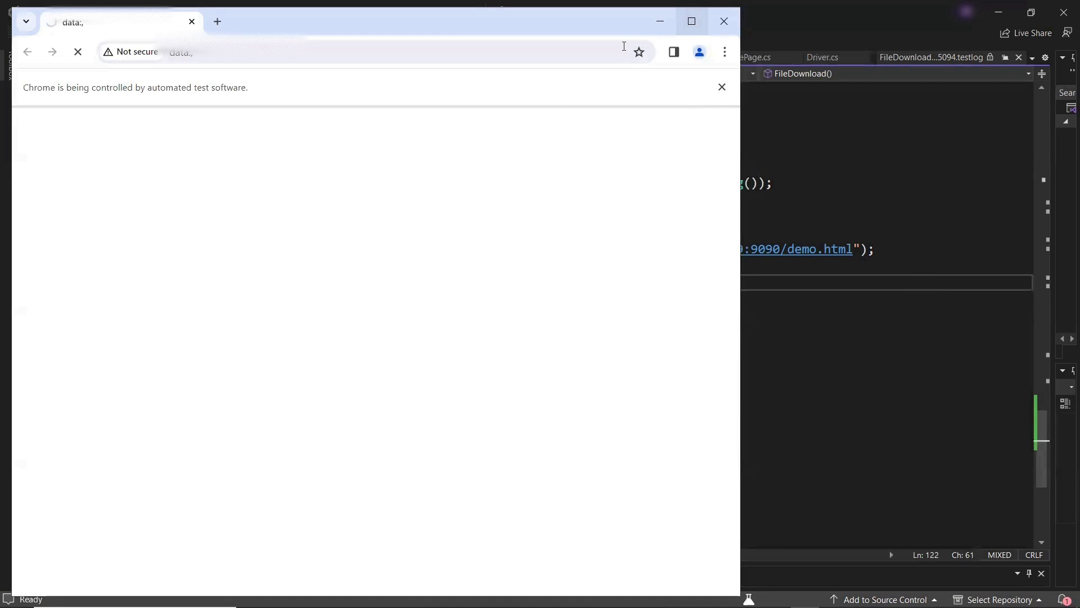
# Step: Let automated Chrome attempt the Word download, which is blocked as insecure for document.docx
pyautogui.click(690, 21)
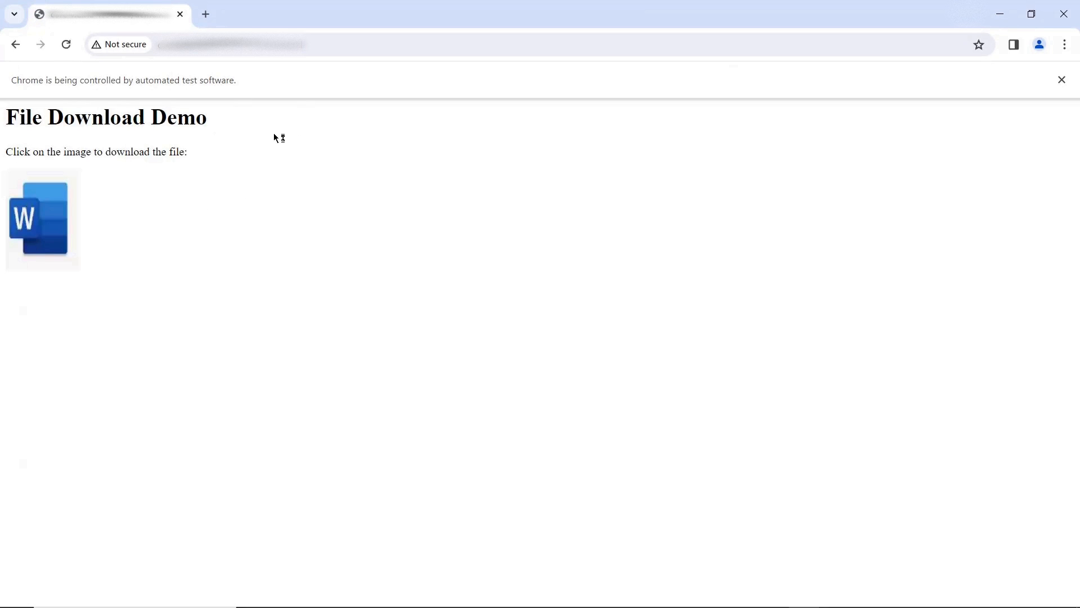
pyautogui.click(42, 219)
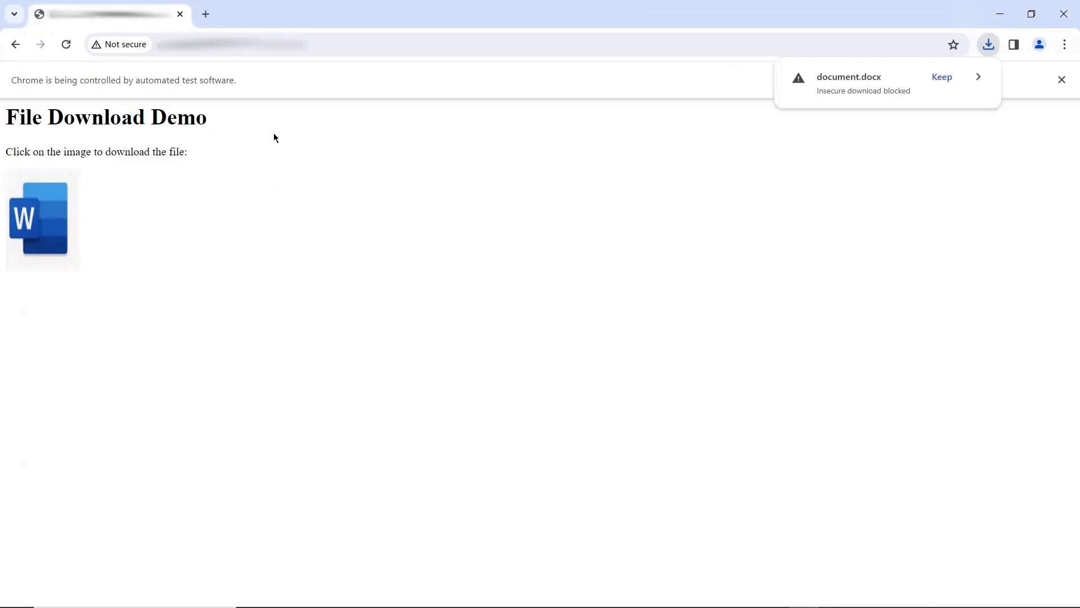
pyautogui.moveTo(777, 171)
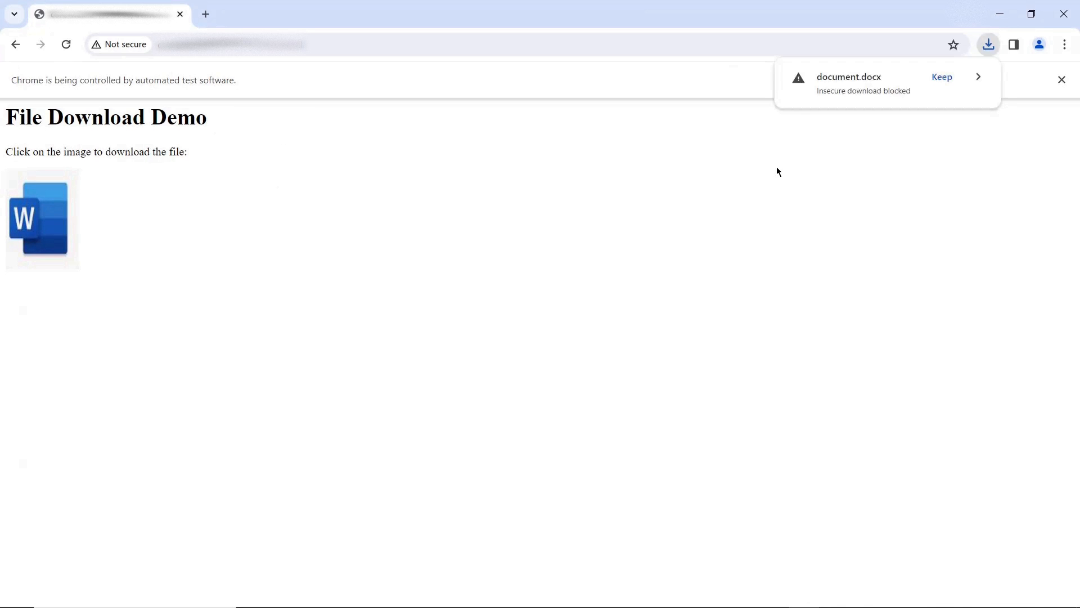
pyautogui.moveTo(1047, 444)
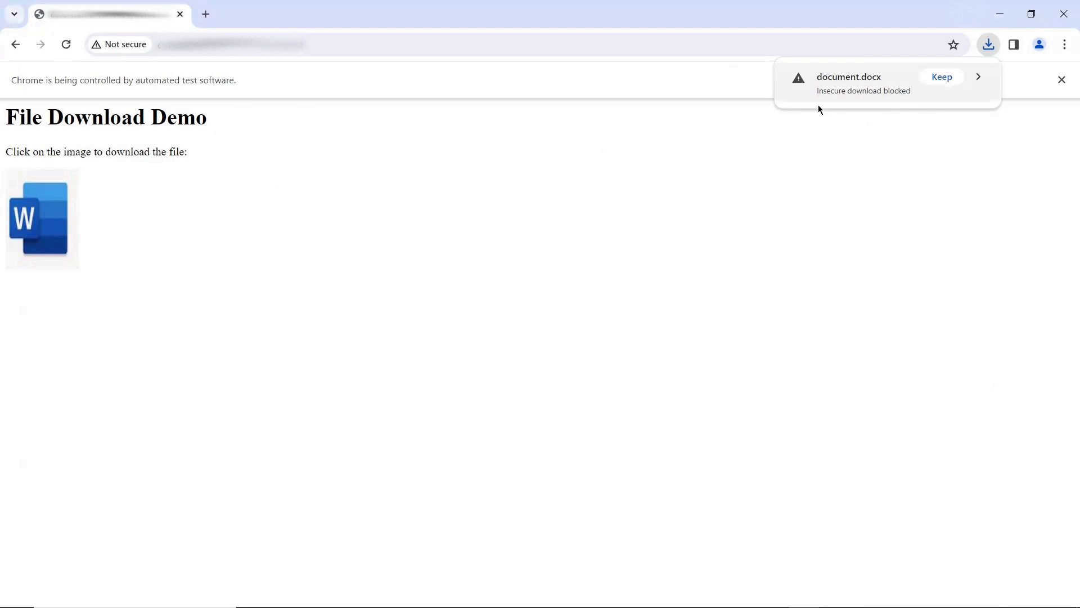
pyautogui.moveTo(878, 92)
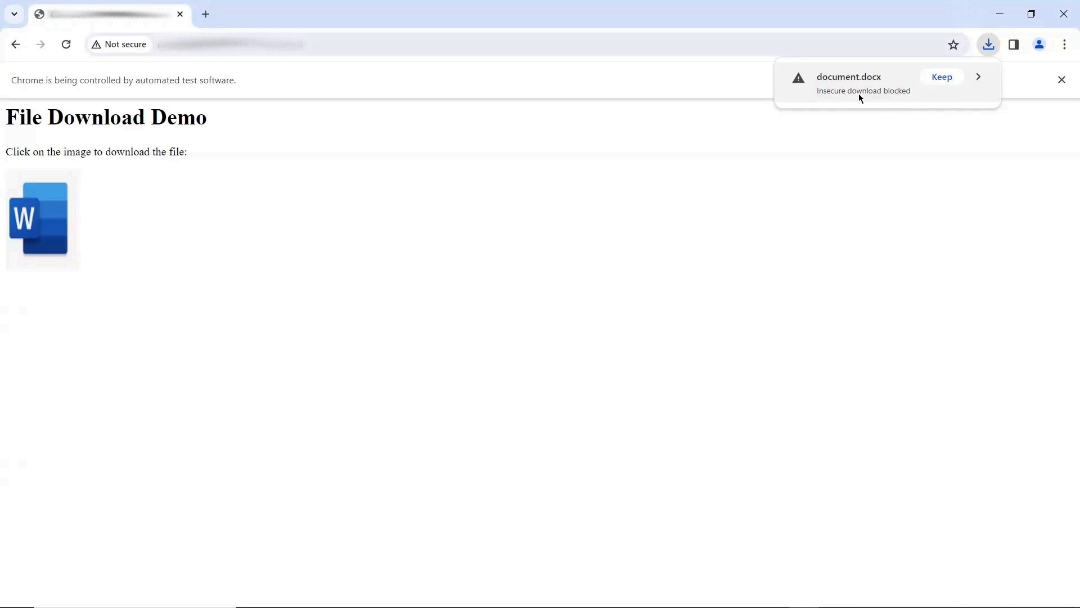
pyautogui.moveTo(290, 218)
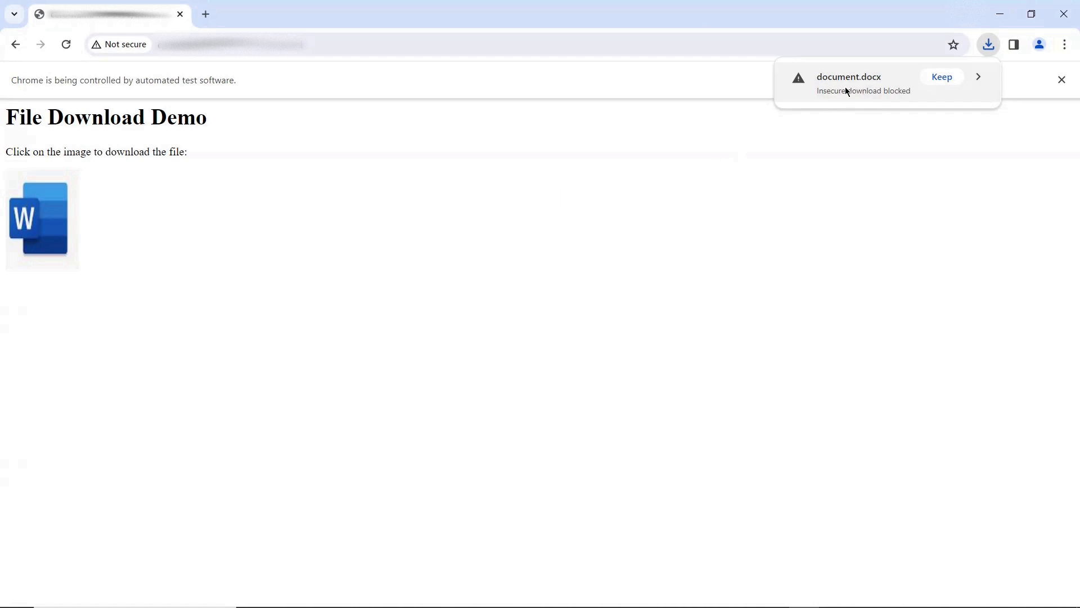
pyautogui.moveTo(451, 248)
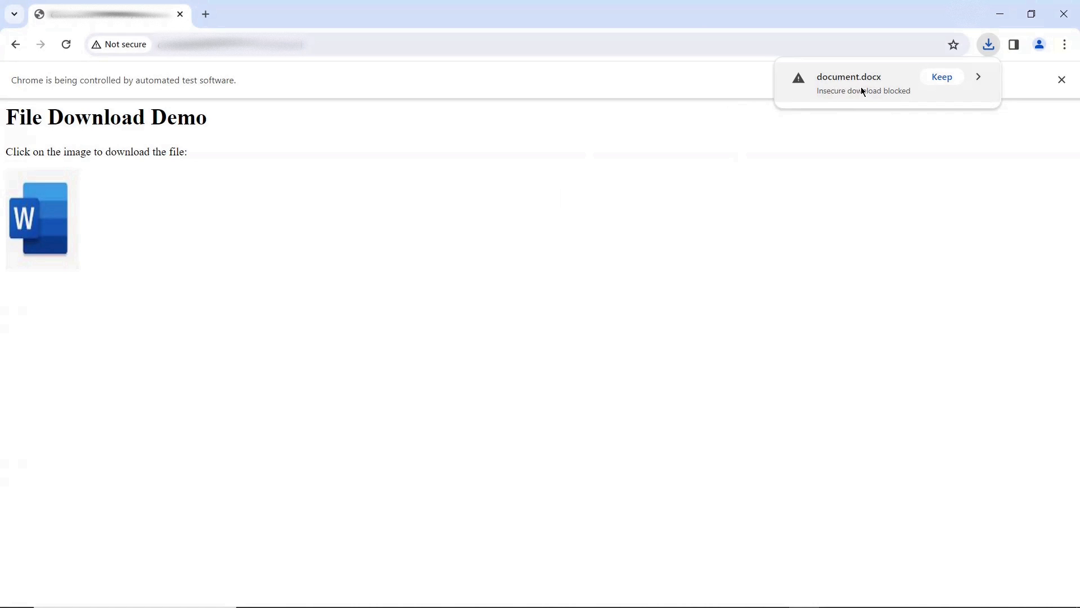
pyautogui.moveTo(509, 245)
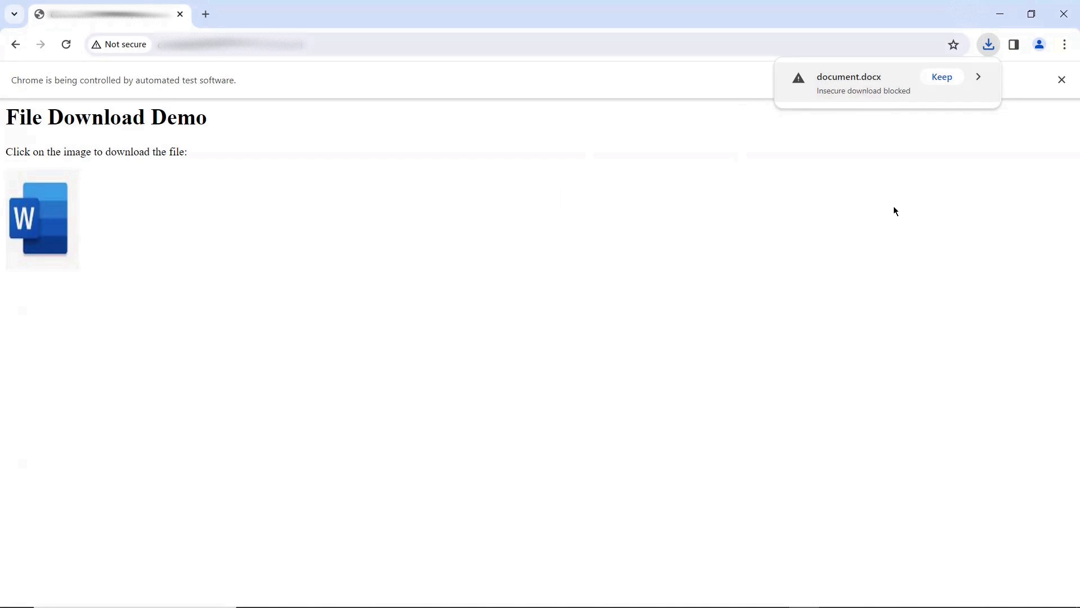
pyautogui.moveTo(849, 100)
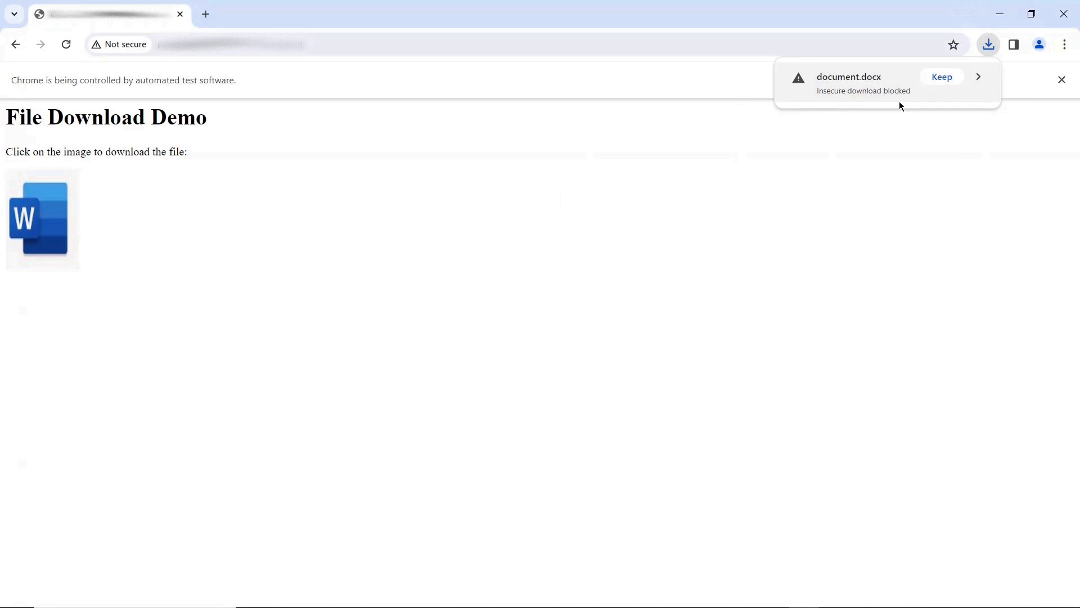
pyautogui.moveTo(834, 181)
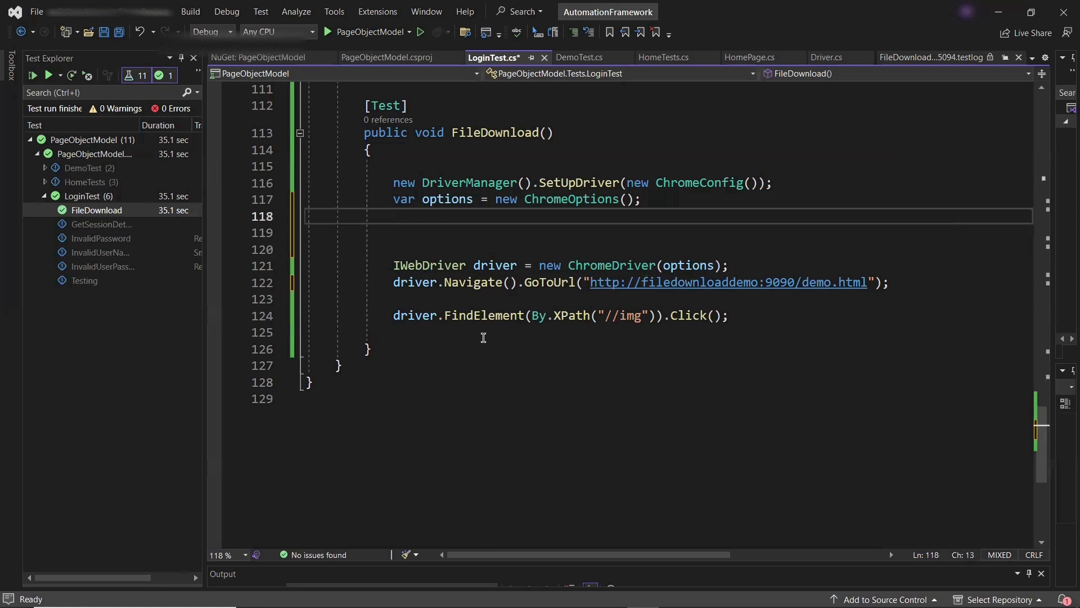
# Step: Add options.AddArgument("--disable-features=InsecureDownloadWarnings"); to the Chrome options on line 118
pyautogui.write('options.')
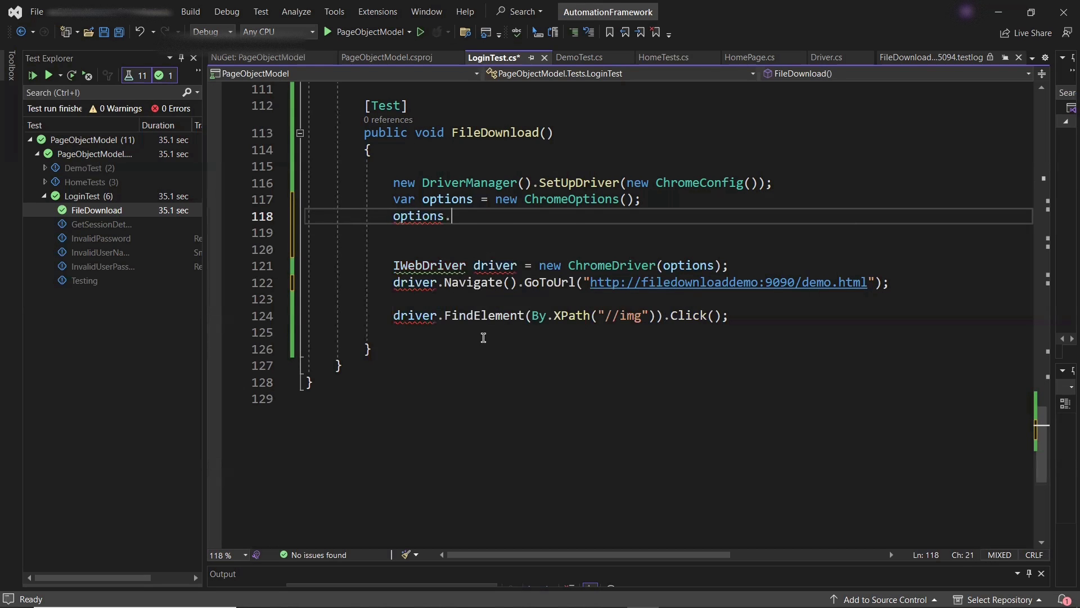
pyautogui.write('AddArgument')
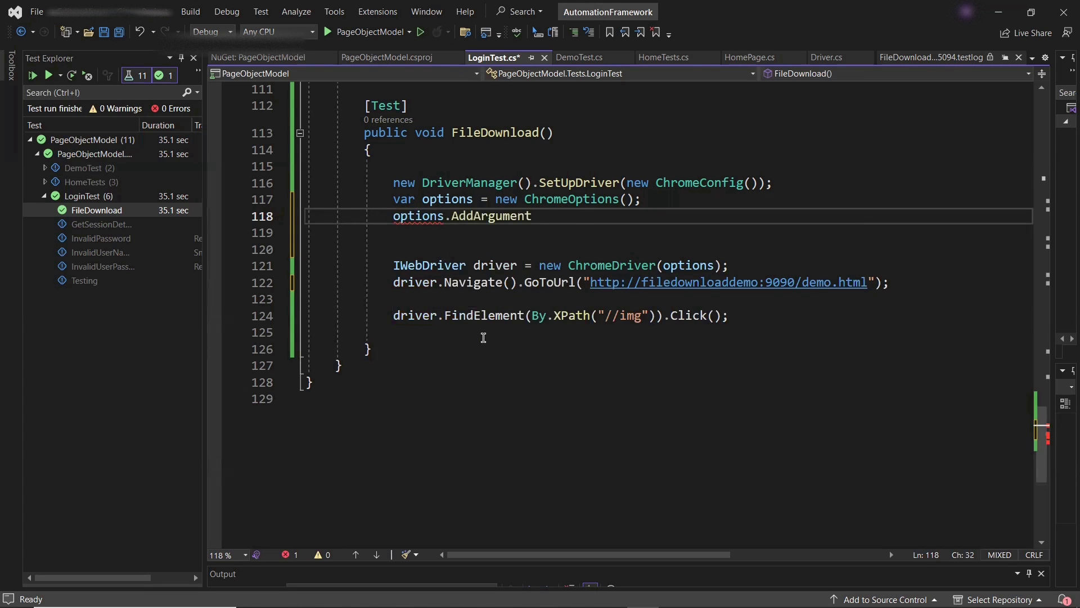
pyautogui.write('("")')
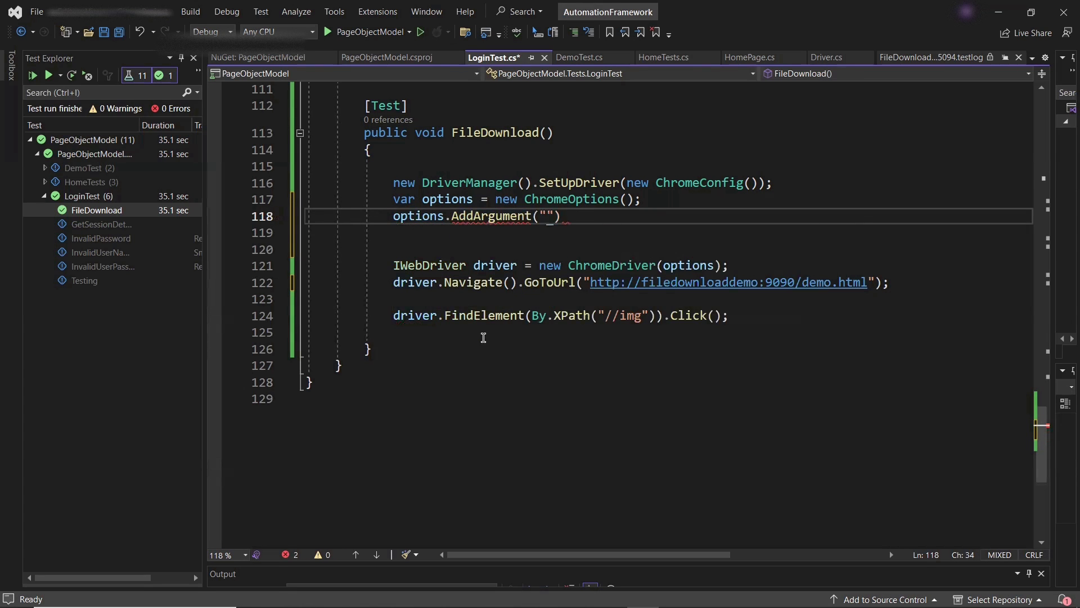
pyautogui.write(';')
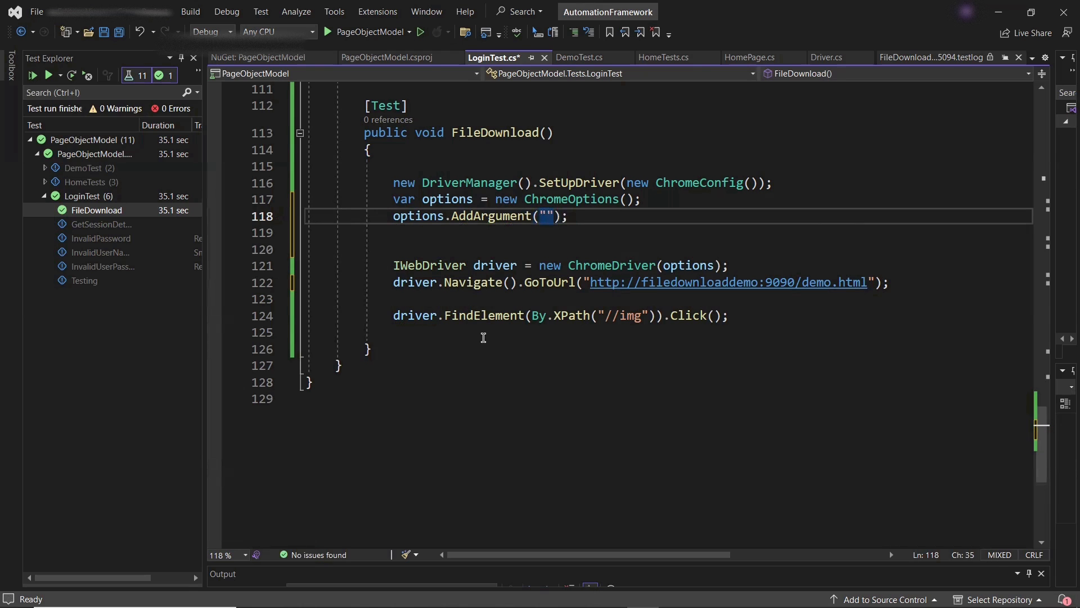
pyautogui.write('--disa')
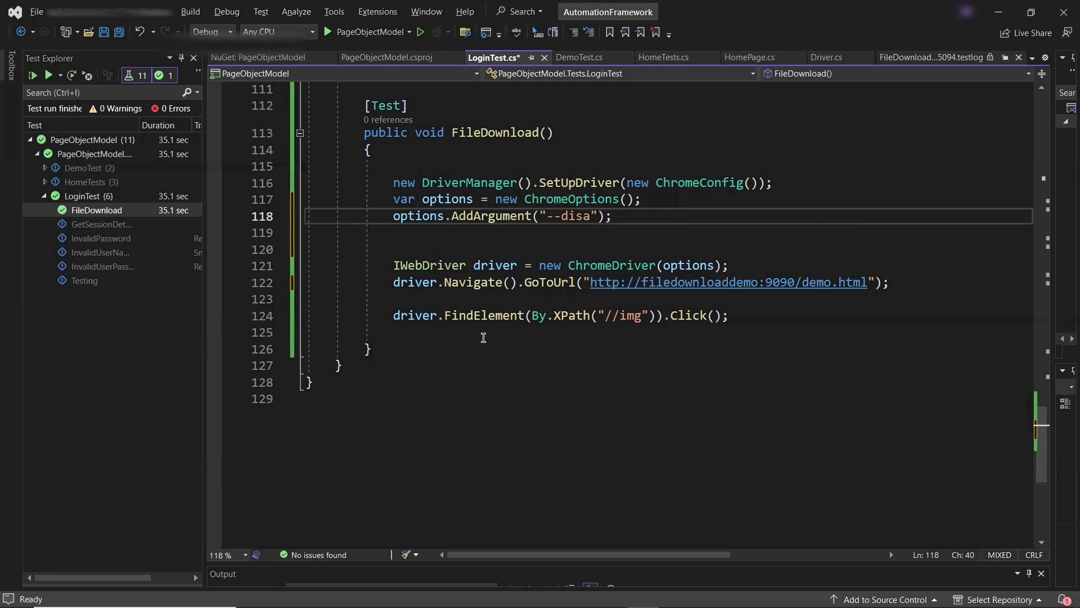
pyautogui.write('ble-features-')
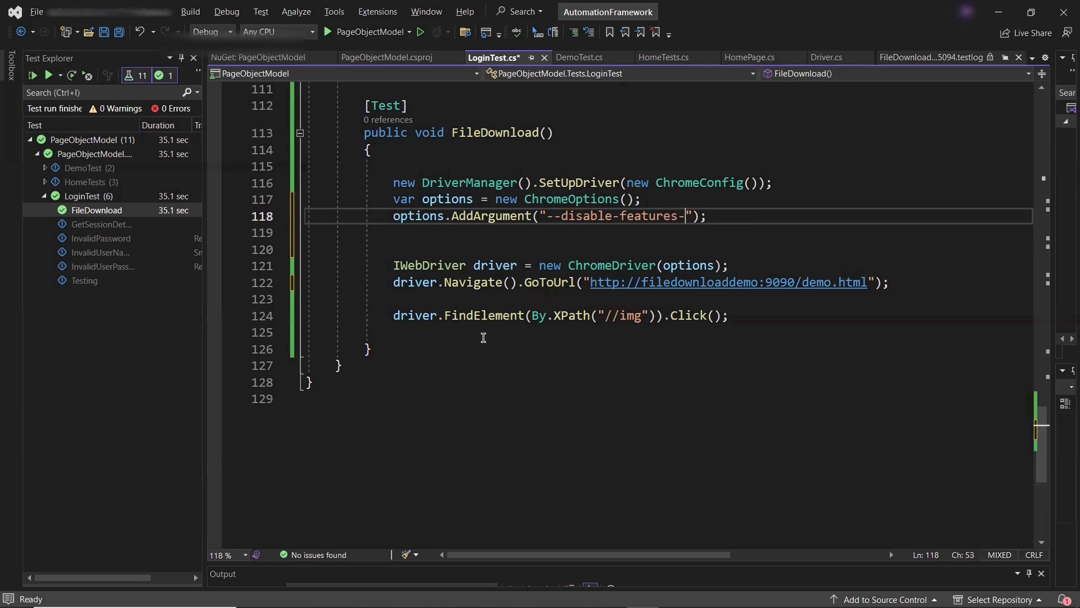
pyautogui.write('=')
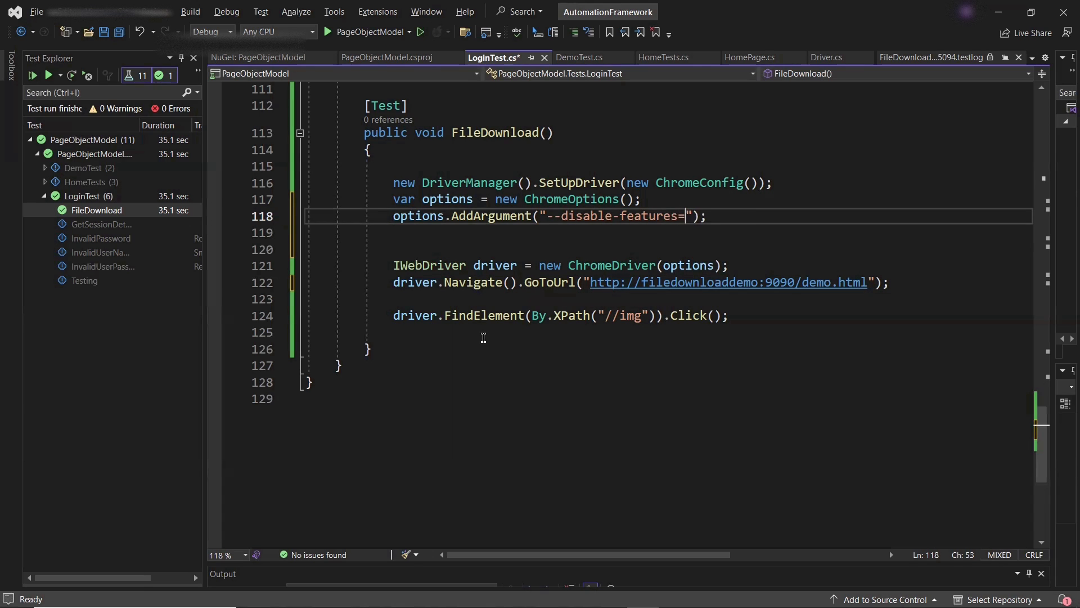
pyautogui.write('Insec')
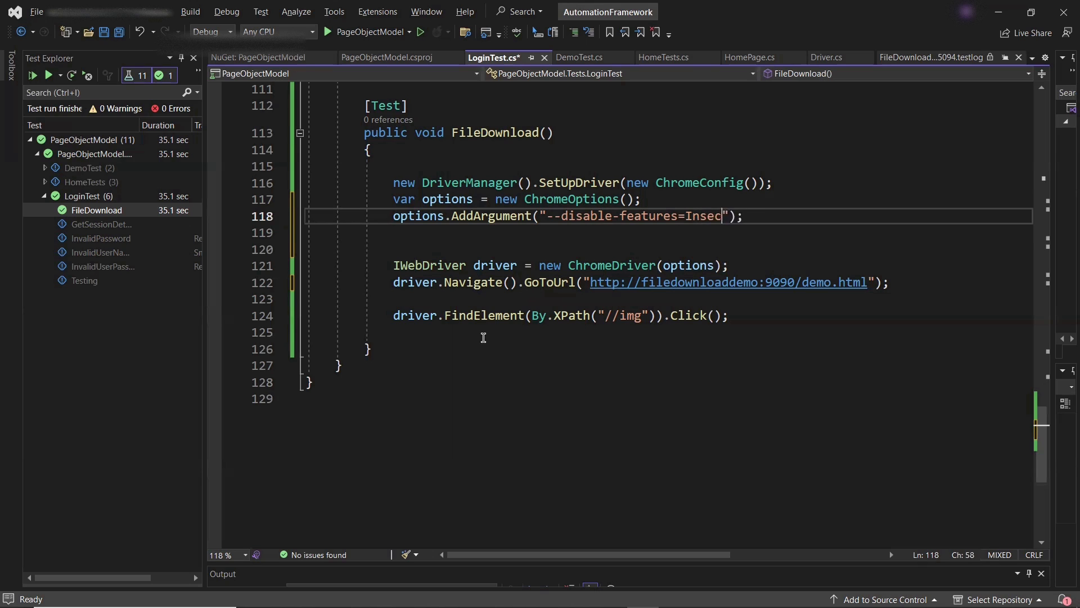
pyautogui.write('ureD')
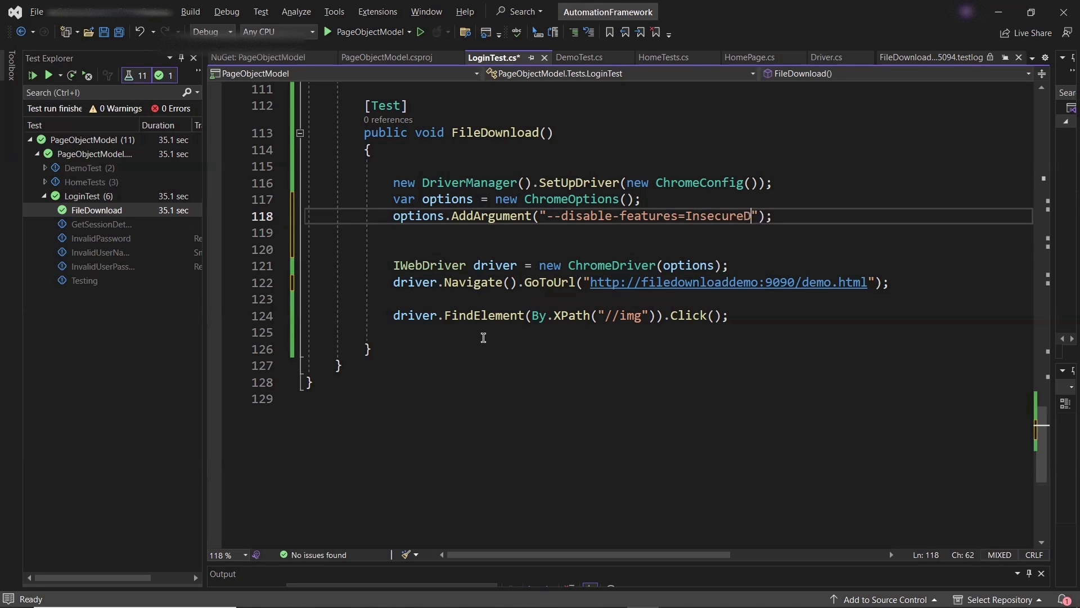
pyautogui.write('wnloadWarnings')
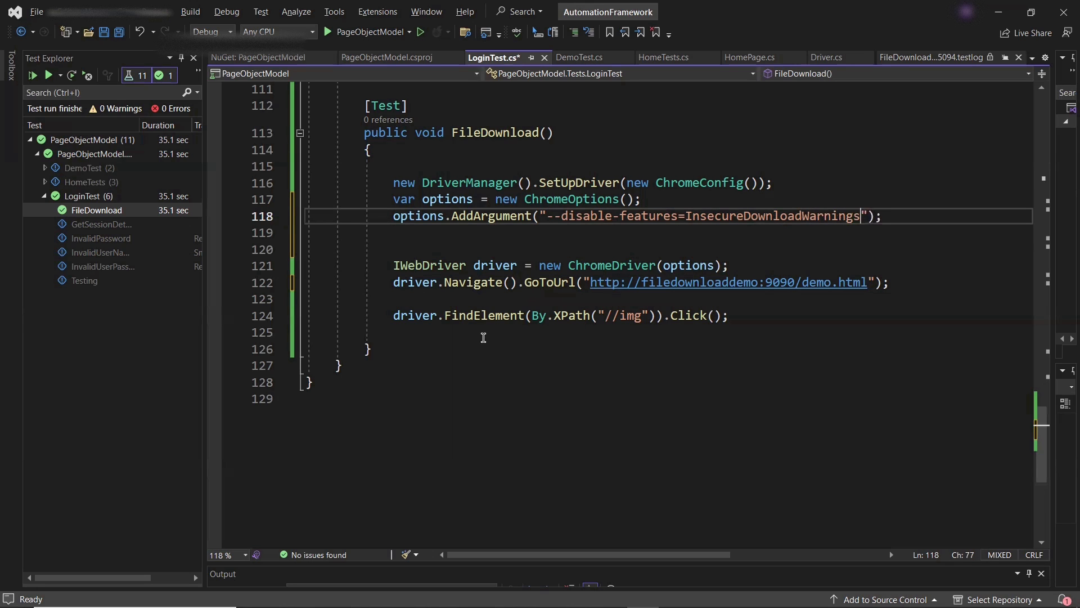
pyautogui.doubleClick(771, 215)
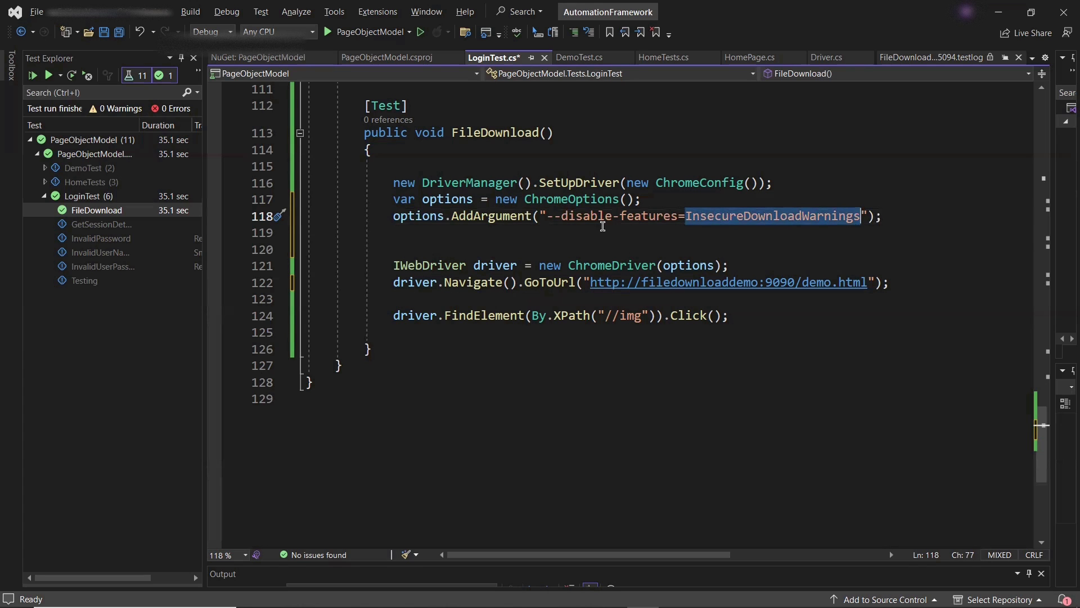
pyautogui.click(393, 233)
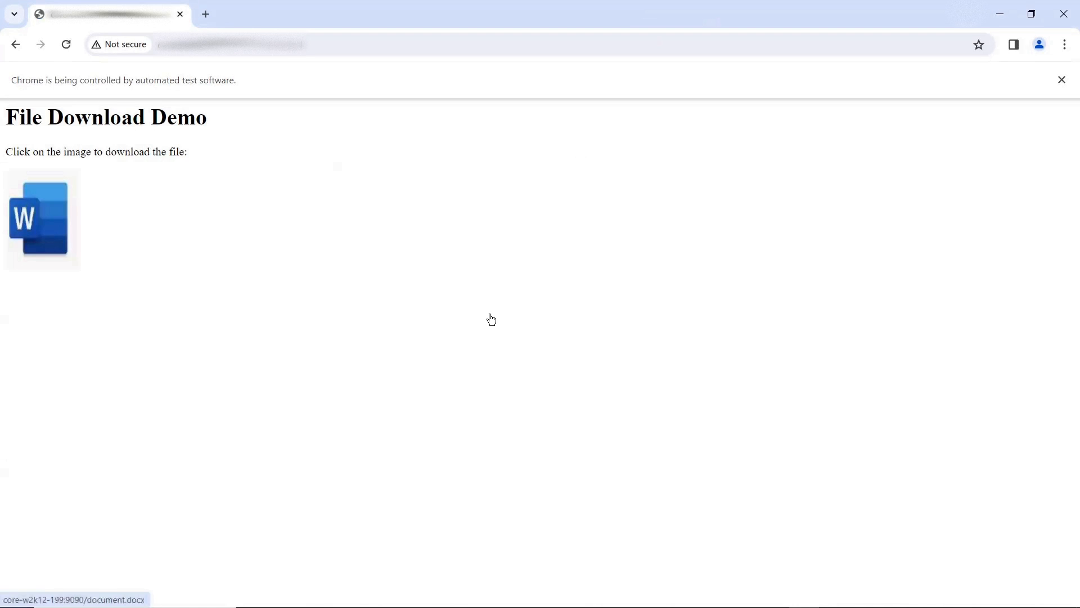
# Step: Download the Word file and see document.docx listed as done in recent downloads
pyautogui.click(39, 217)
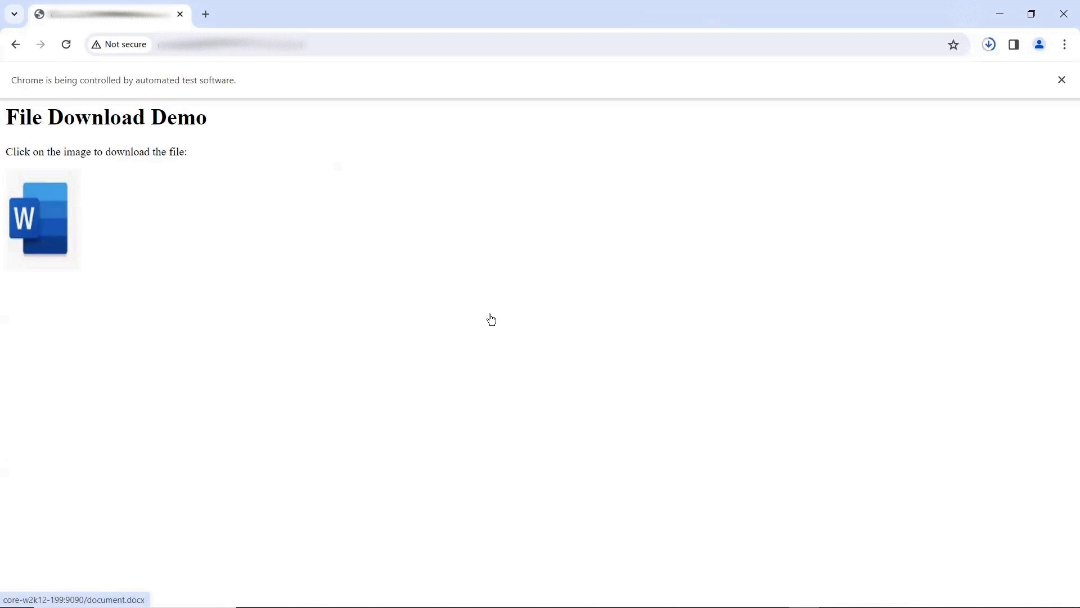
pyautogui.click(41, 218)
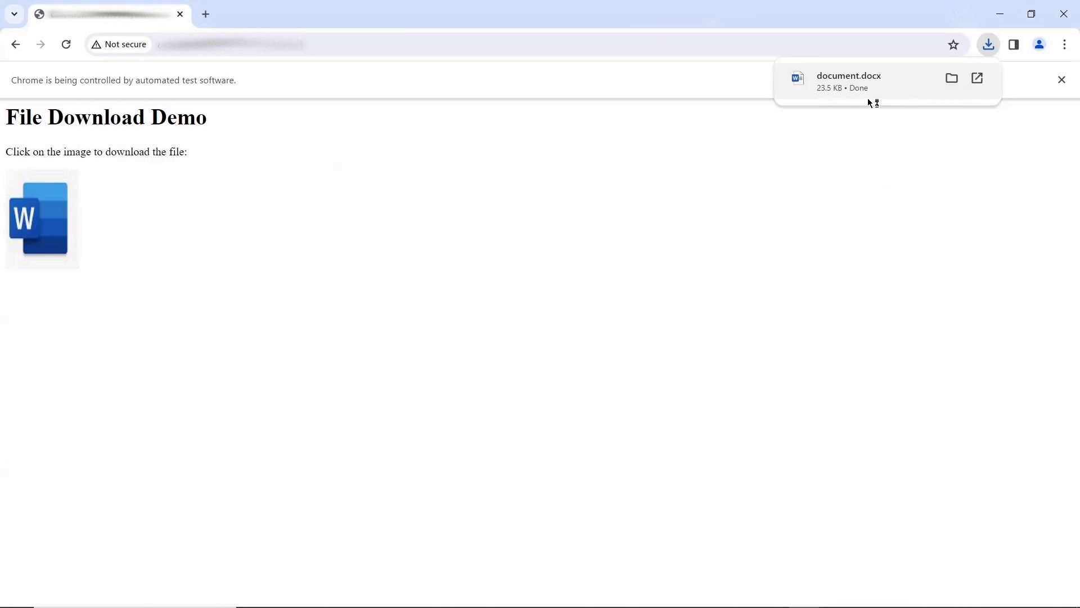
pyautogui.moveTo(938, 74)
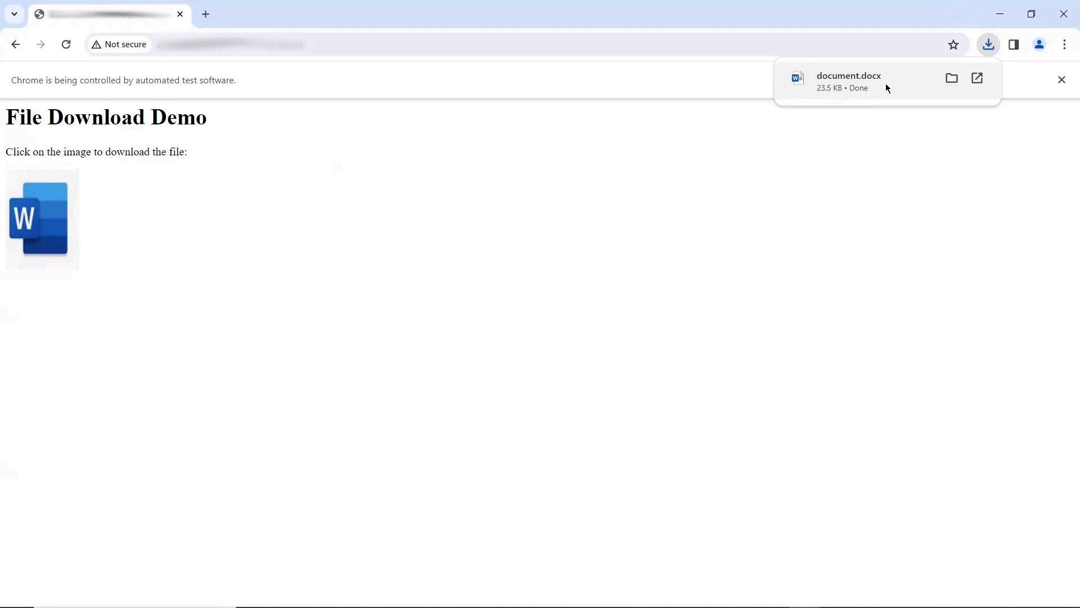
pyautogui.moveTo(866, 129)
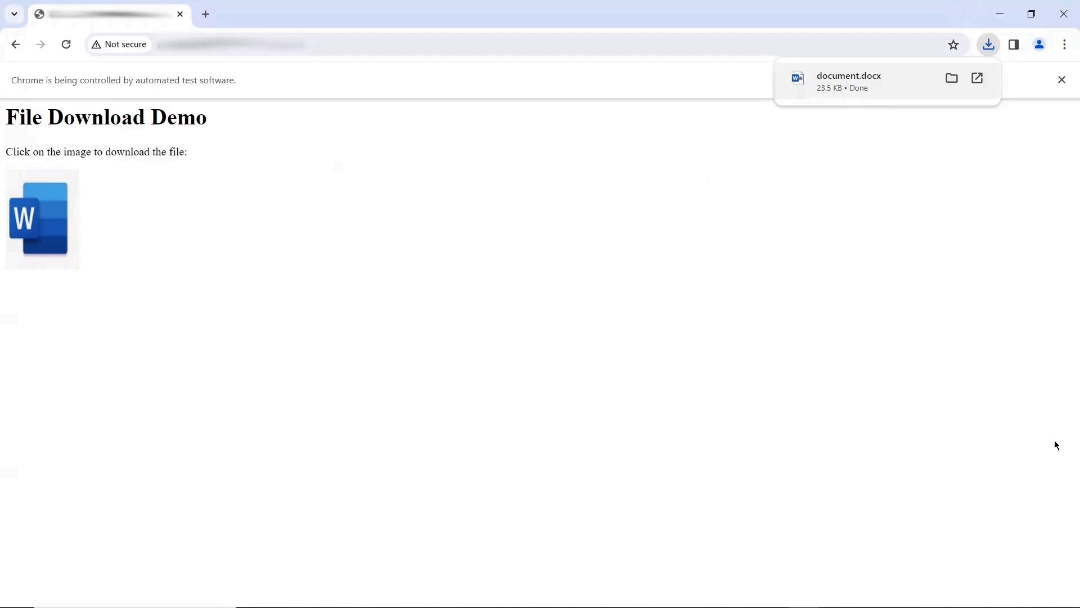
pyautogui.moveTo(126, 57)
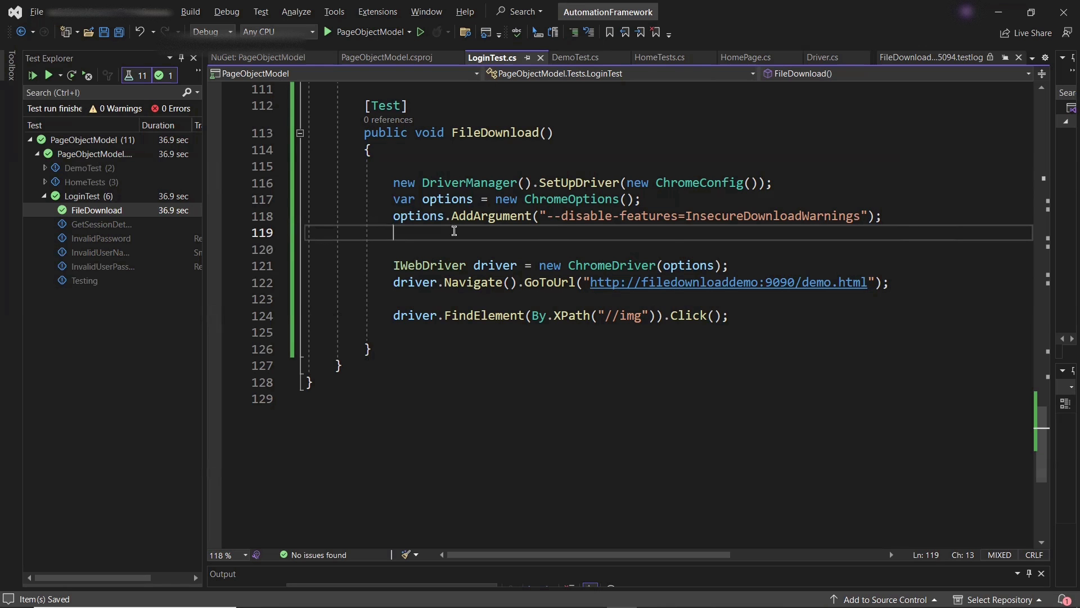
# Step: Add options.AddArgument("--unsafely-treat-insecure-origin-as-secure="); on line 119 via IntelliSense
pyautogui.write('option')
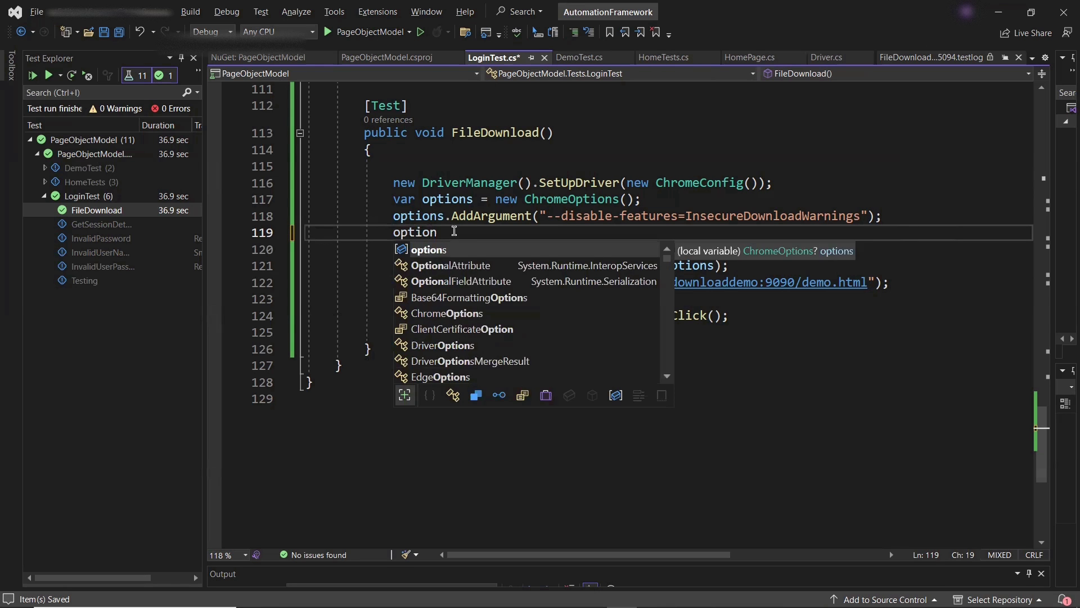
pyautogui.write('.')
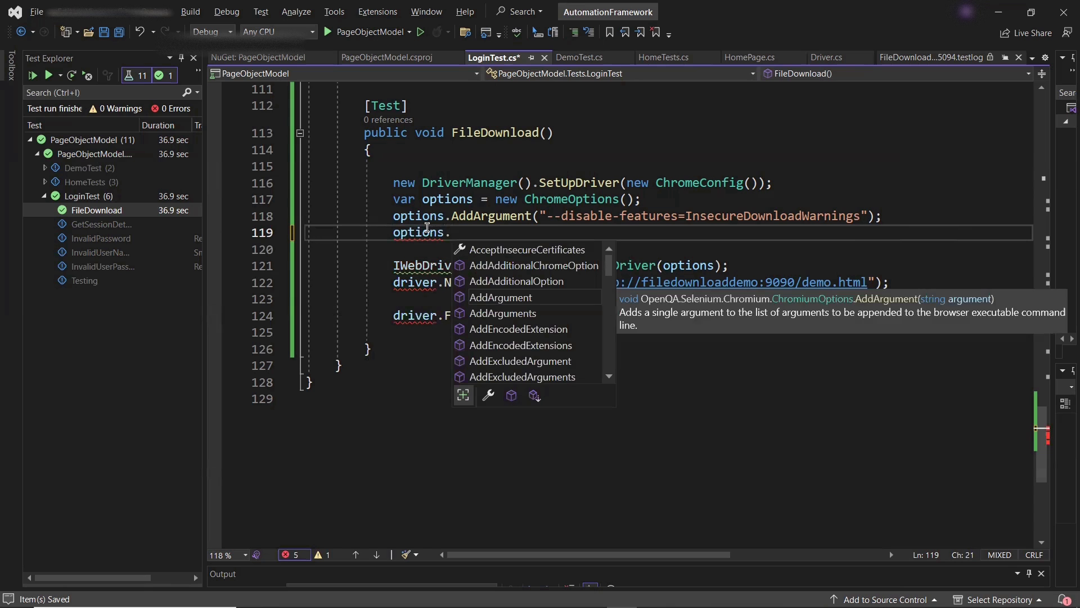
pyautogui.write('add')
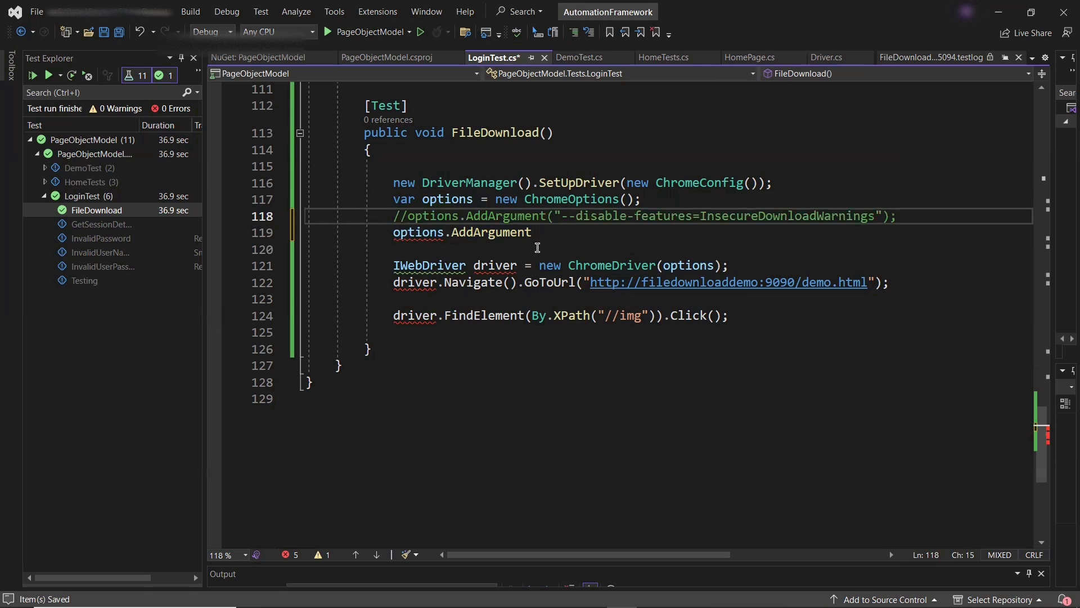
pyautogui.write('()')
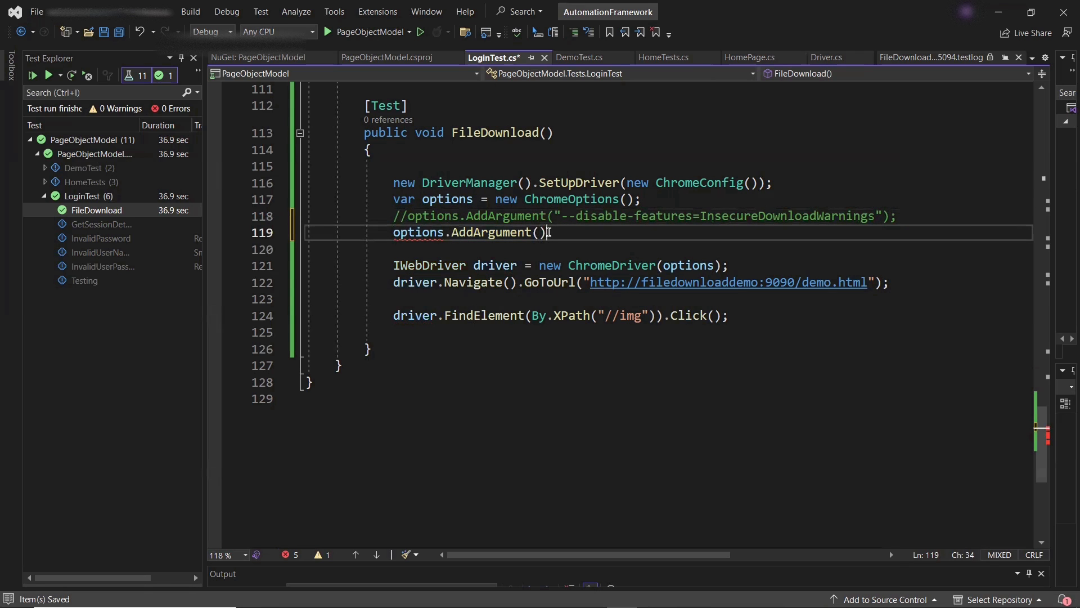
pyautogui.write('""')
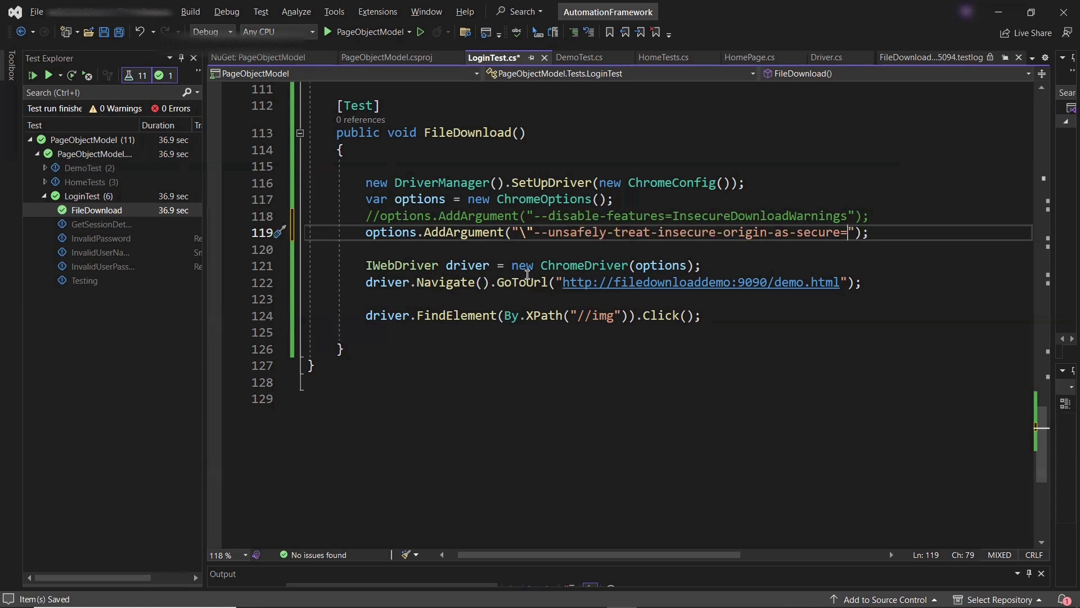
pyautogui.click(539, 233)
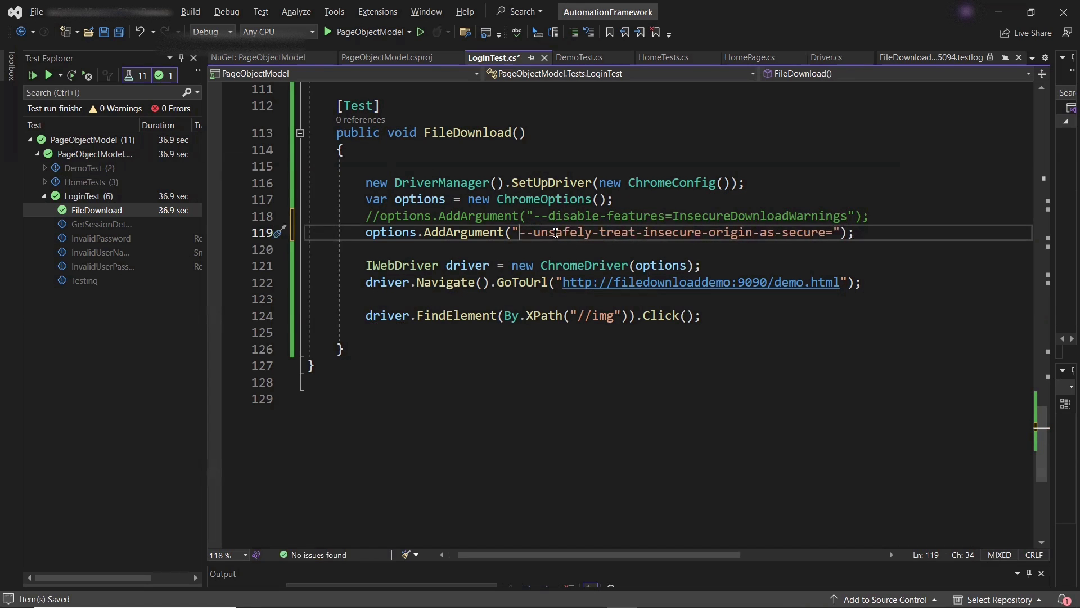
pyautogui.moveTo(761, 233)
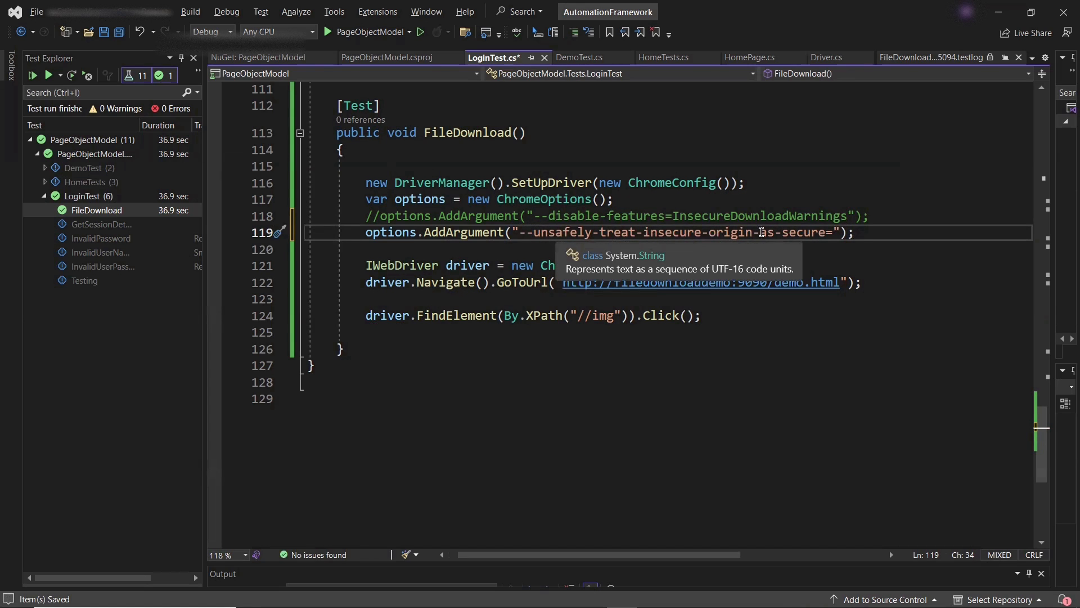
pyautogui.doubleClick(803, 232)
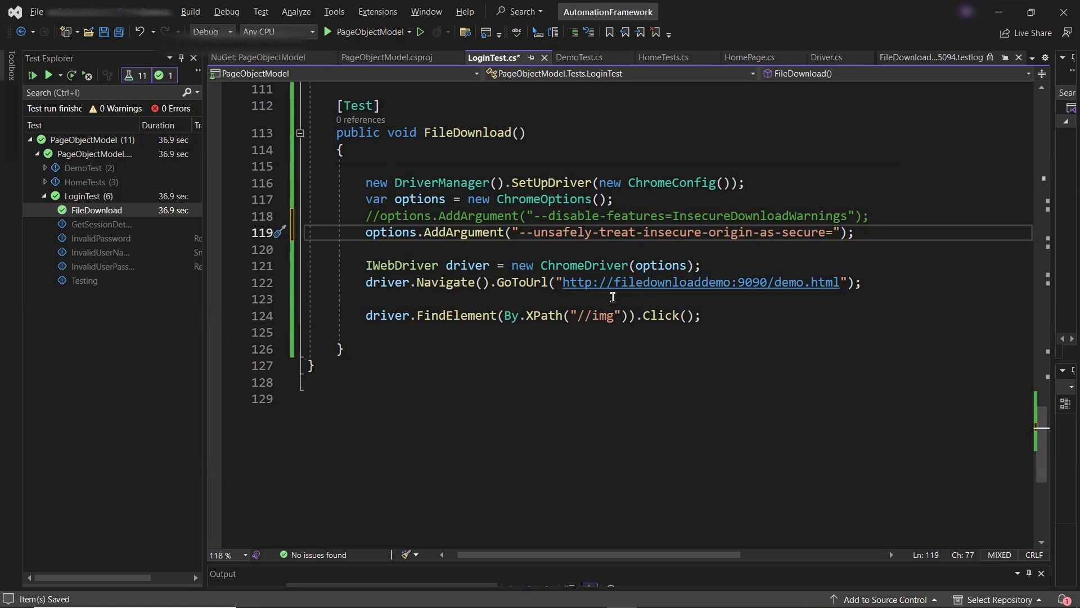
pyautogui.moveTo(566, 282)
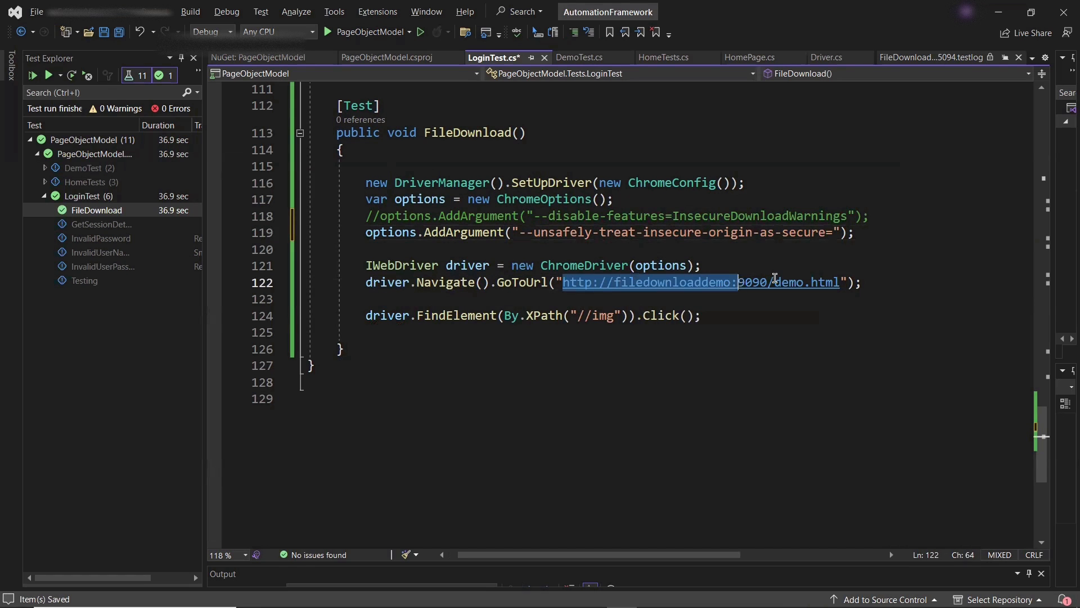
pyautogui.moveTo(751, 281)
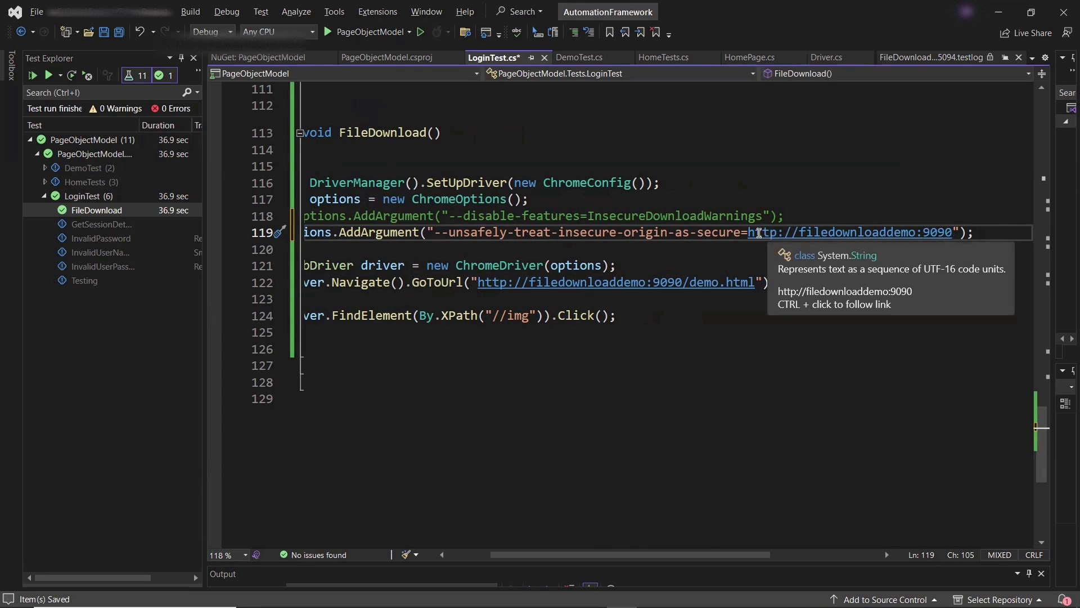
pyautogui.doubleClick(719, 232)
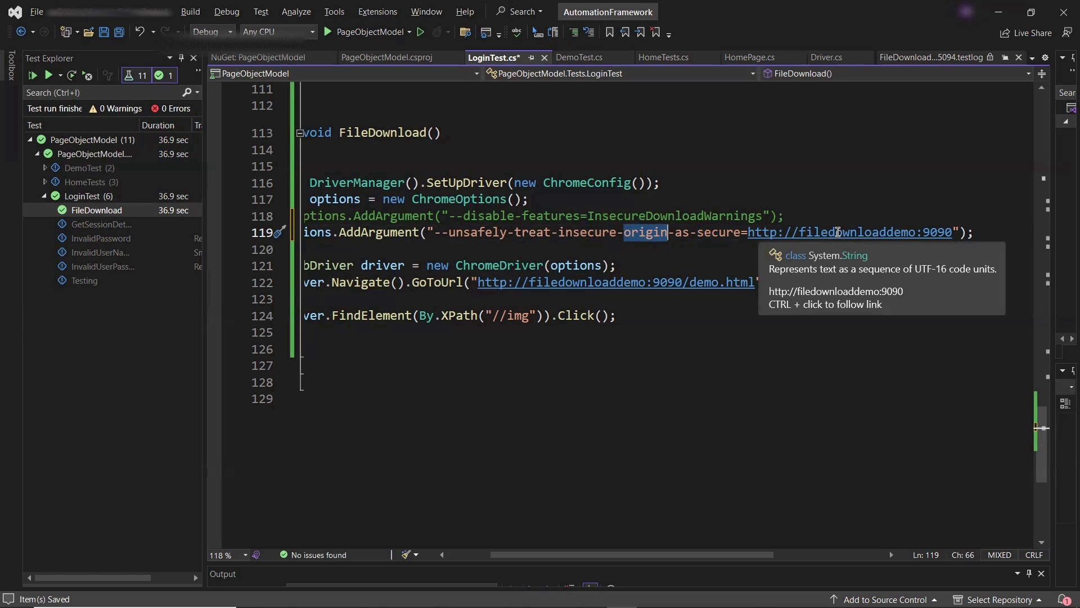
pyautogui.moveTo(748, 232)
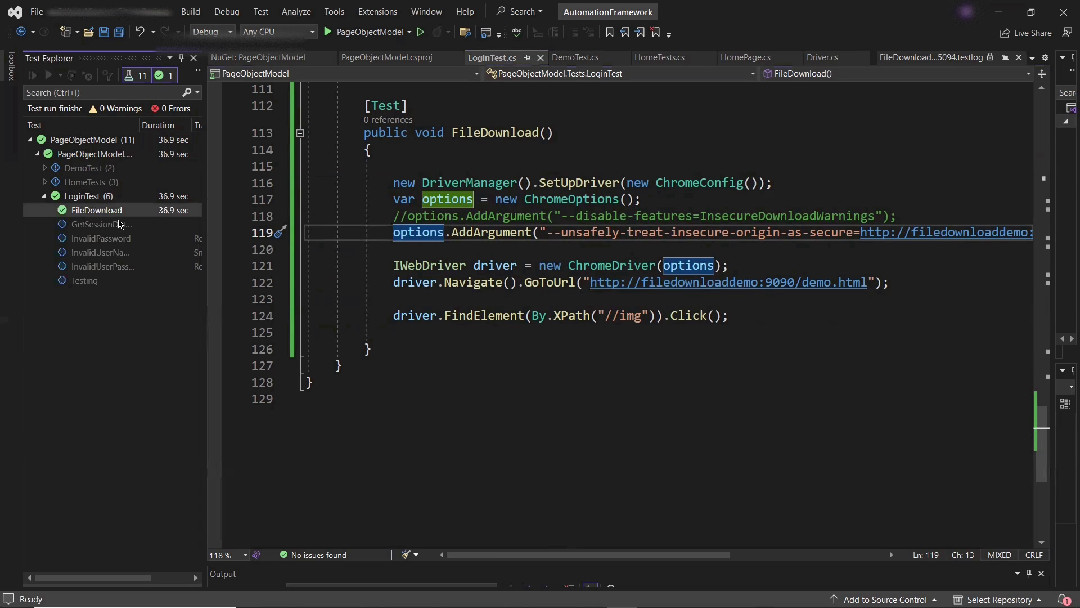
pyautogui.click(49, 74)
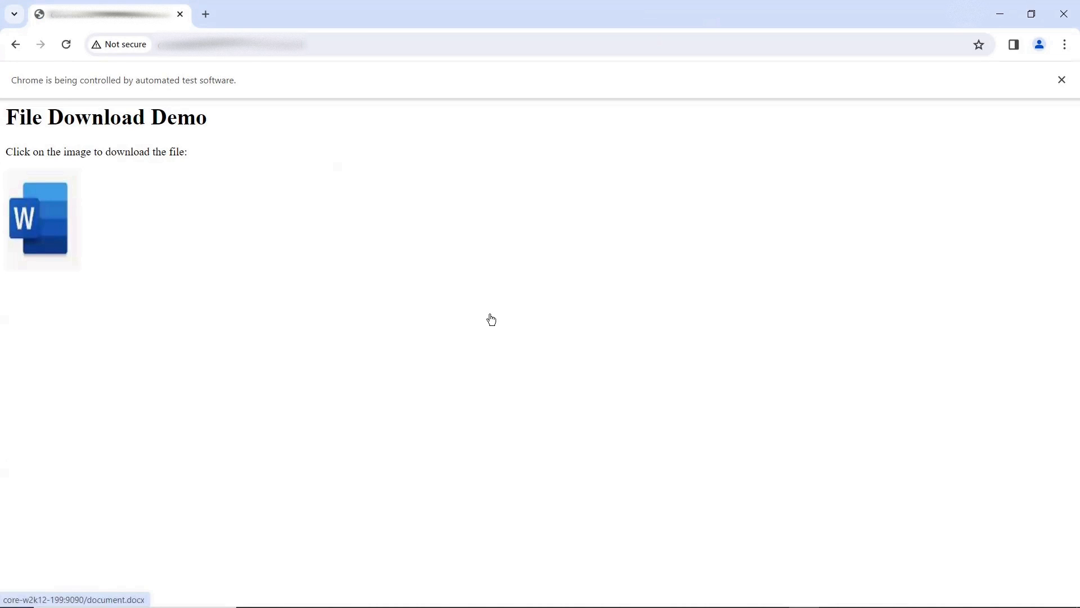
# Step: Download the Word file and confirm document.docx (23.5 KB) finished downloading
pyautogui.click(41, 218)
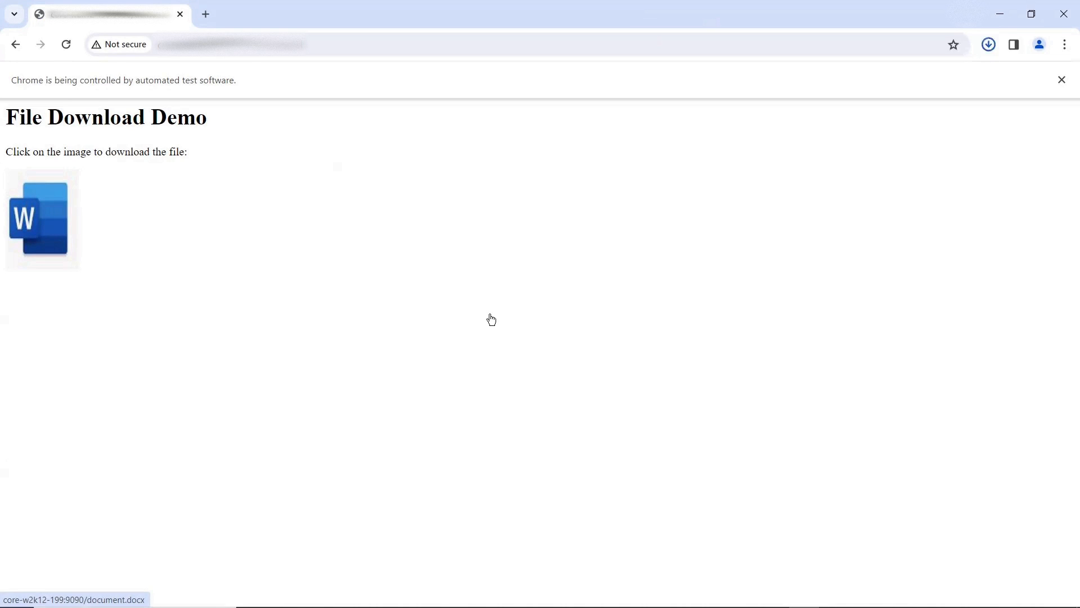
pyautogui.click(40, 218)
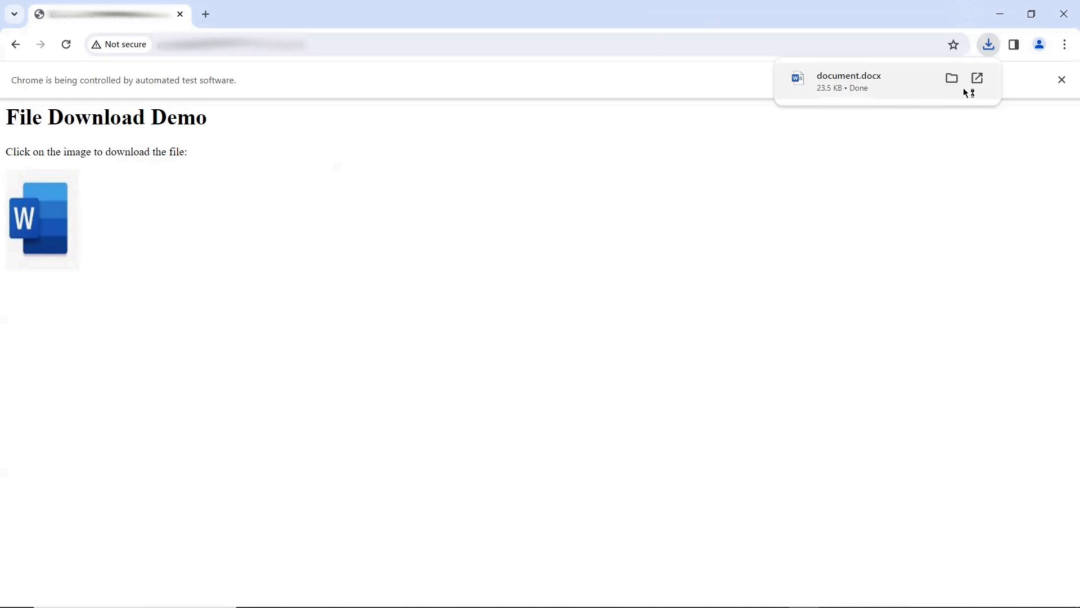
pyautogui.moveTo(890, 98)
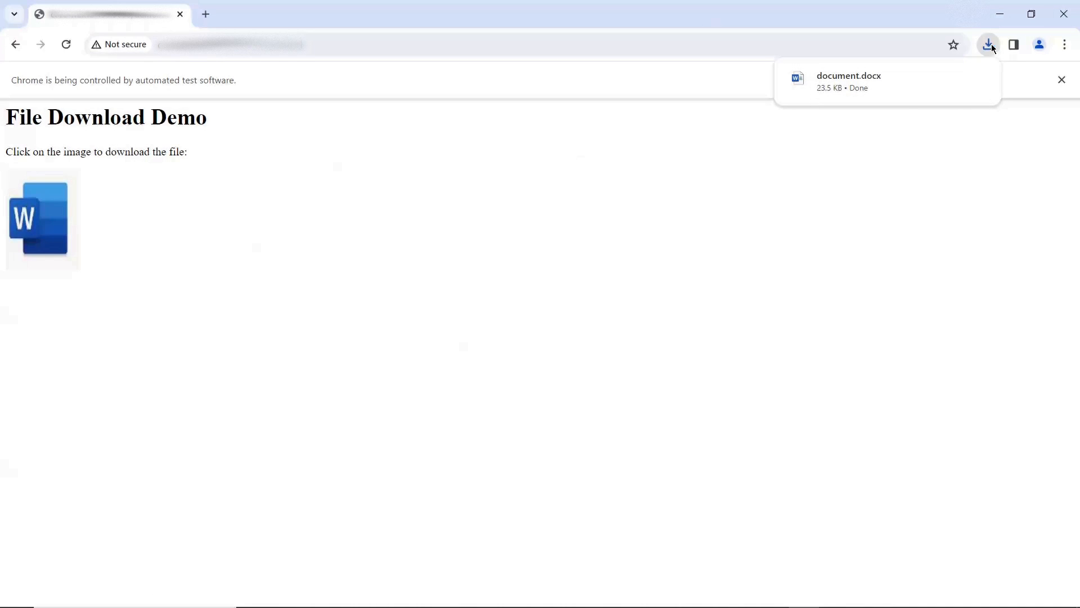
pyautogui.moveTo(833, 200)
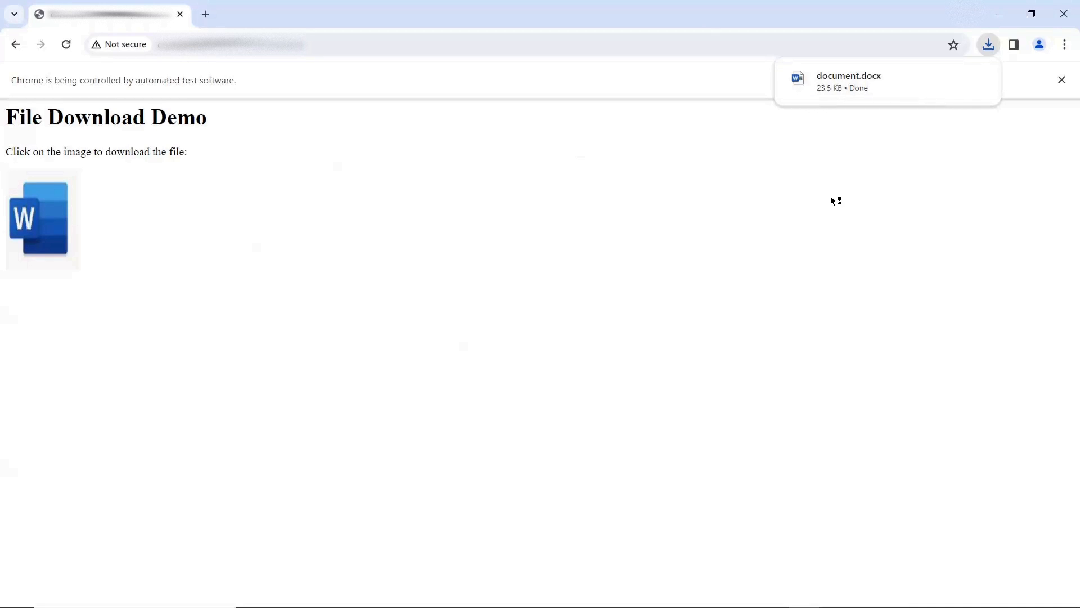
pyautogui.moveTo(830, 89)
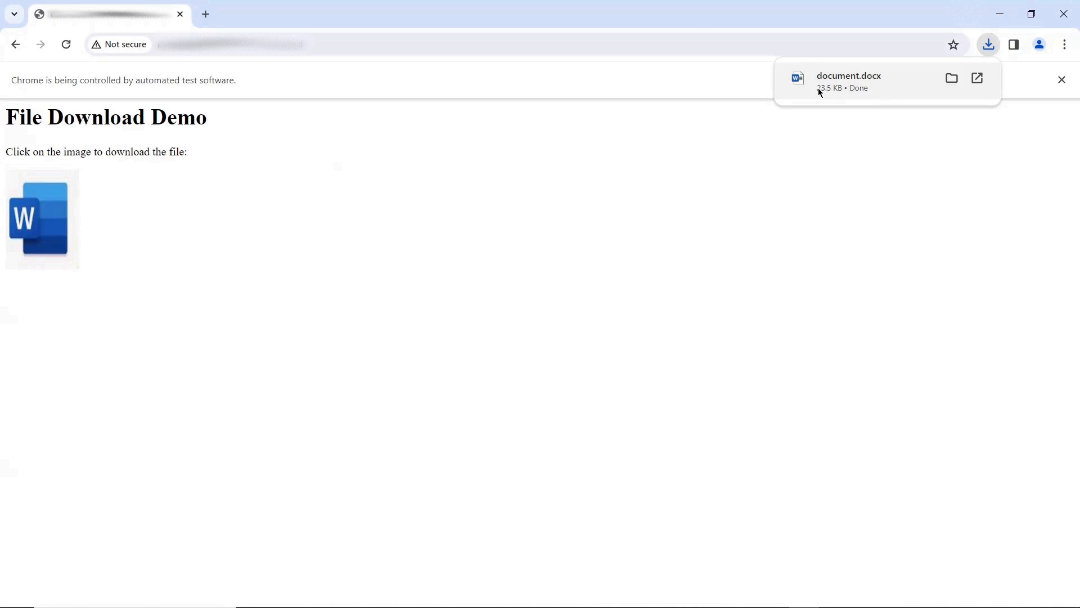
pyautogui.moveTo(825, 150)
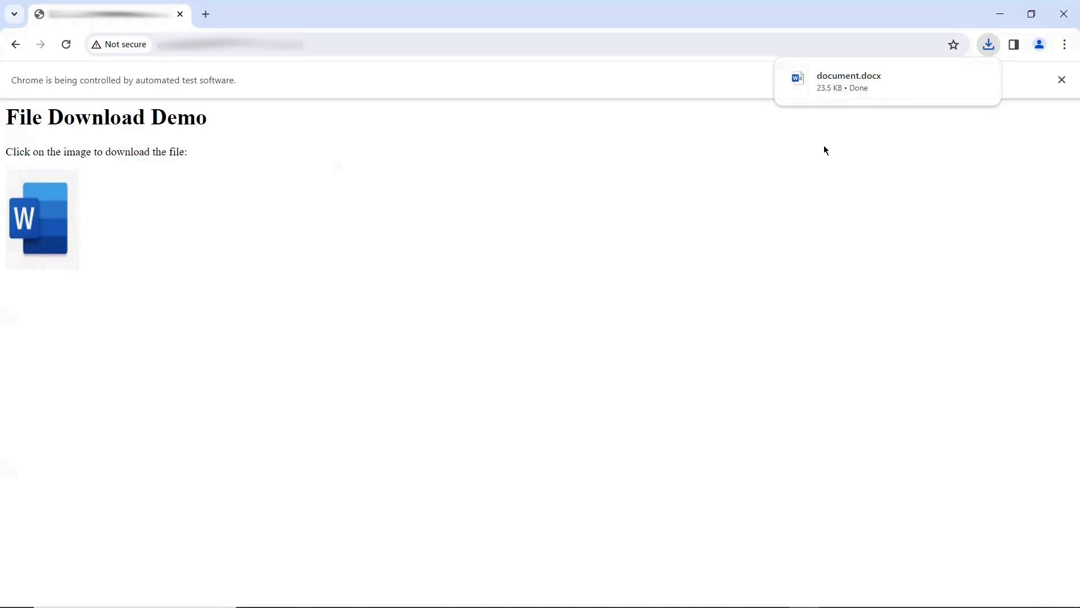
pyautogui.moveTo(728, 248)
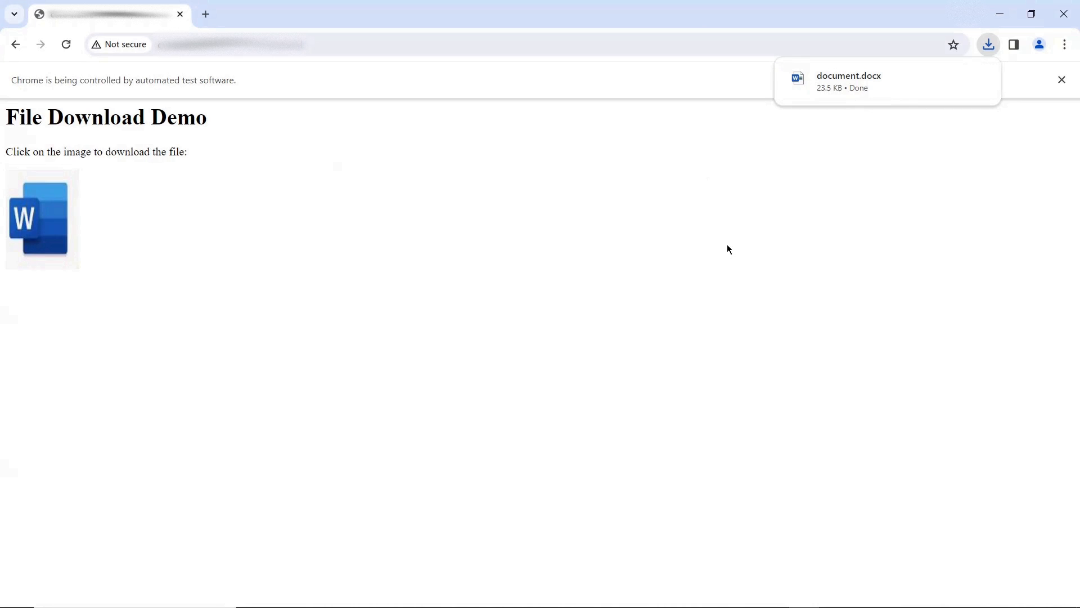